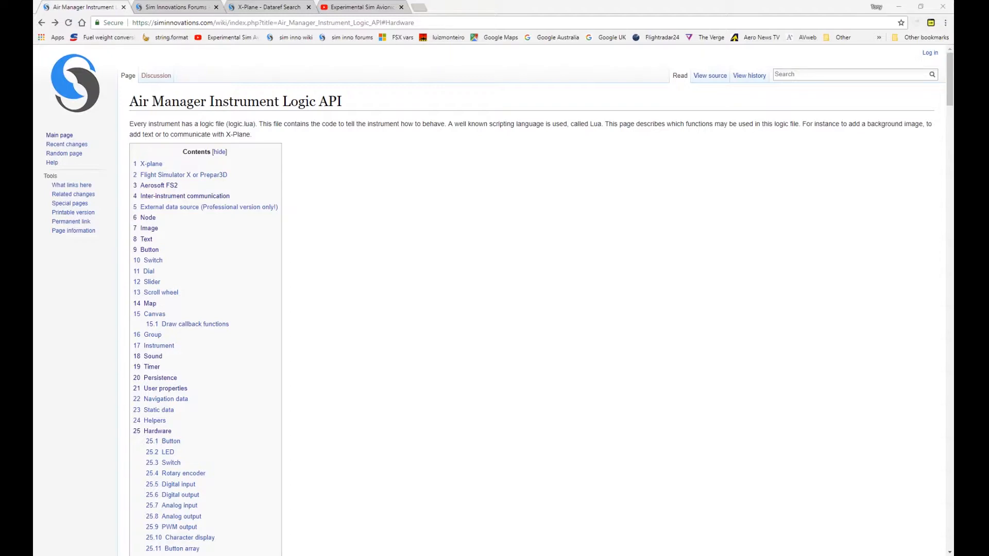
# Step: Jump to the Slider section in the Air Manager Instrument Logic API contents
pyautogui.click(151, 282)
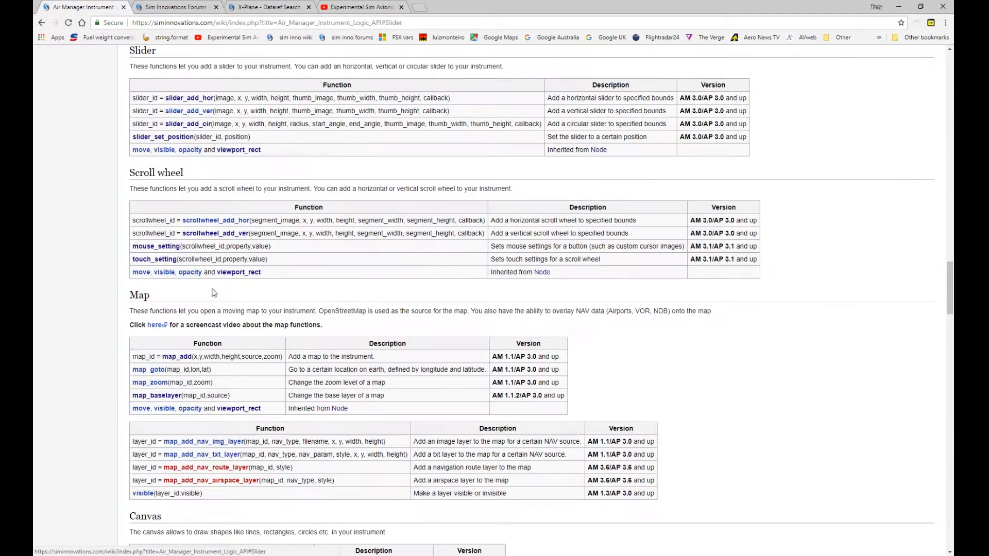
pyautogui.moveTo(300, 325)
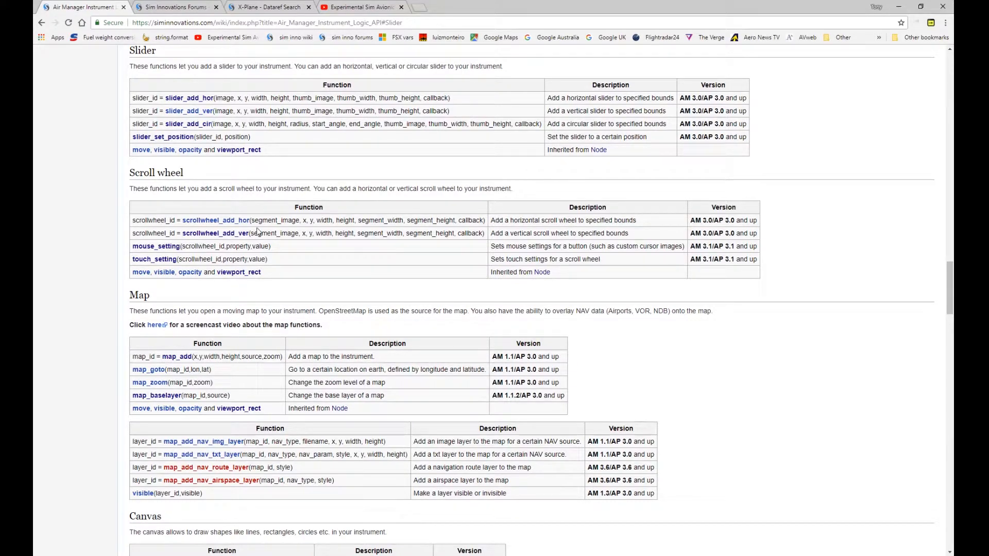
pyautogui.scroll(3)
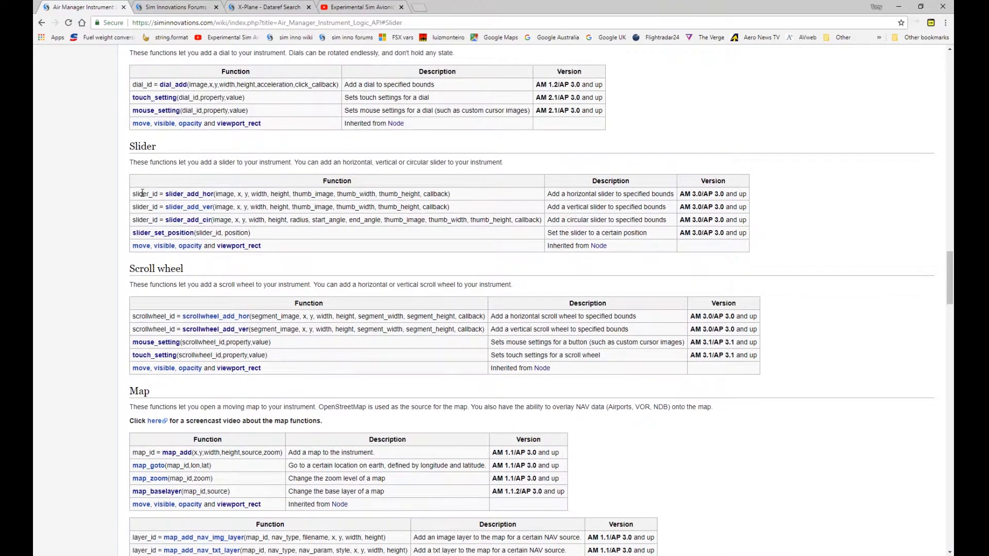
pyautogui.moveTo(189, 194)
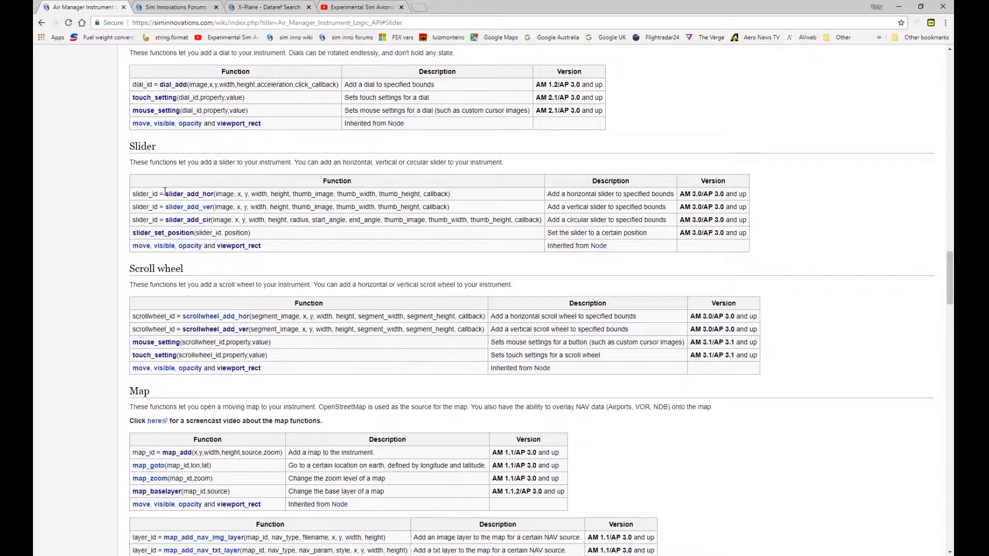
pyautogui.moveTo(162, 206)
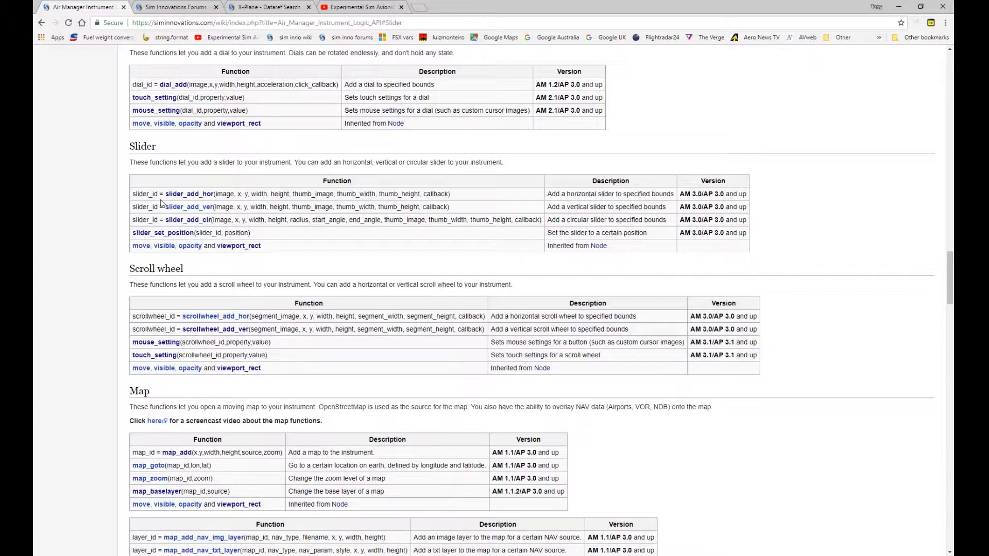
pyautogui.moveTo(158, 194)
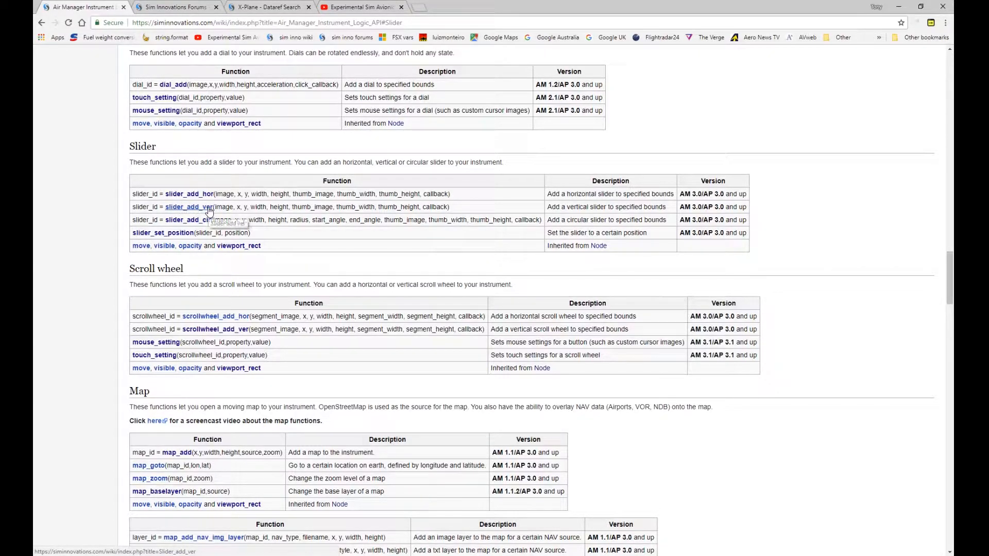
pyautogui.moveTo(206, 220)
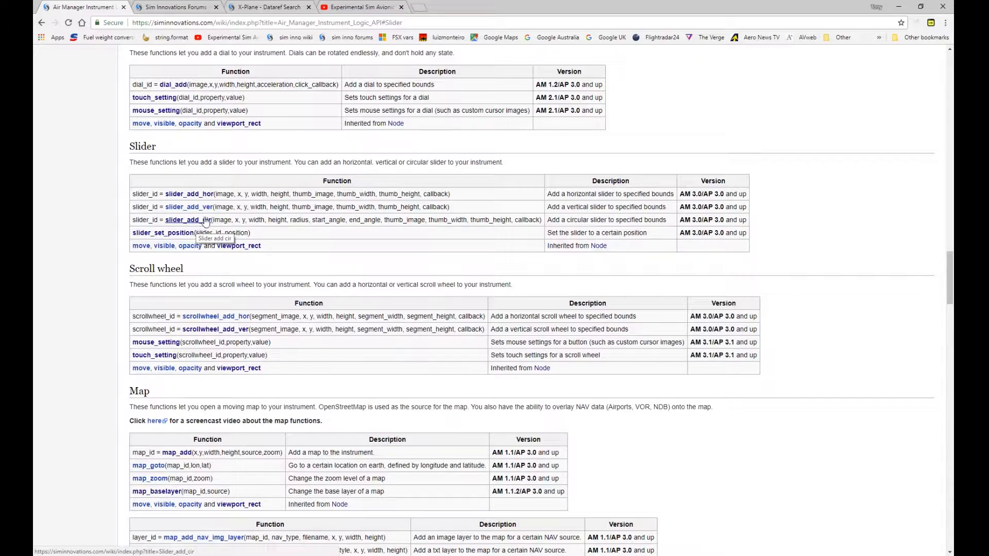
pyautogui.moveTo(264, 184)
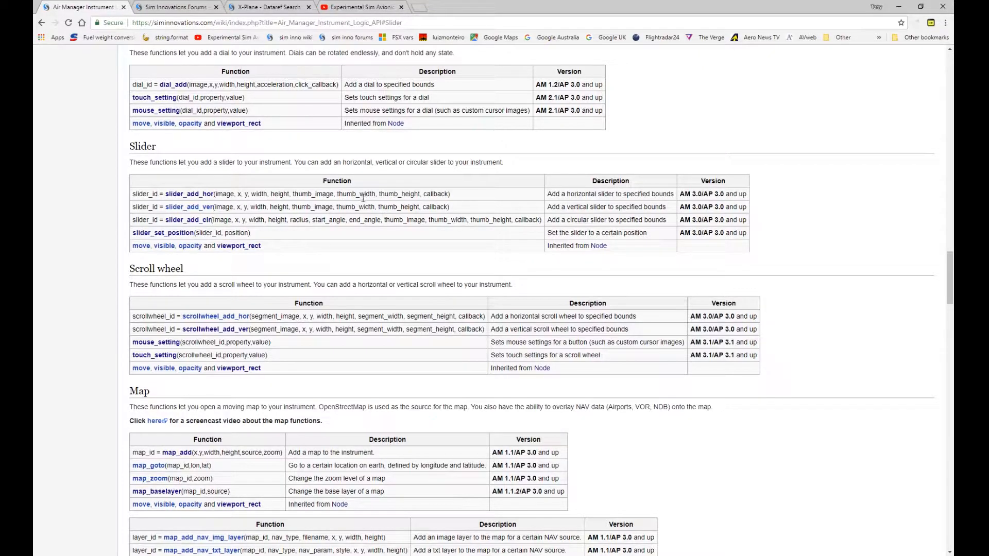
pyautogui.moveTo(419, 230)
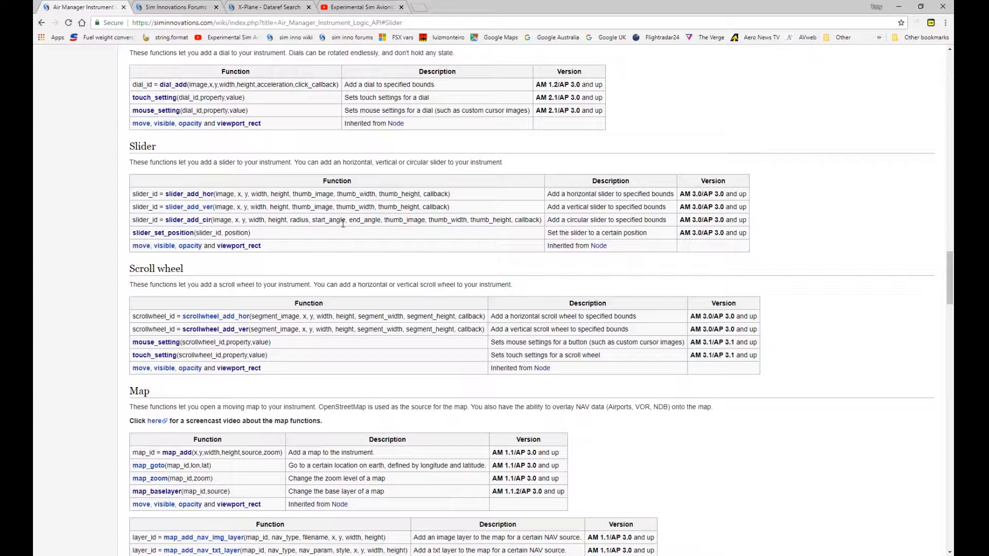
pyautogui.scroll(3)
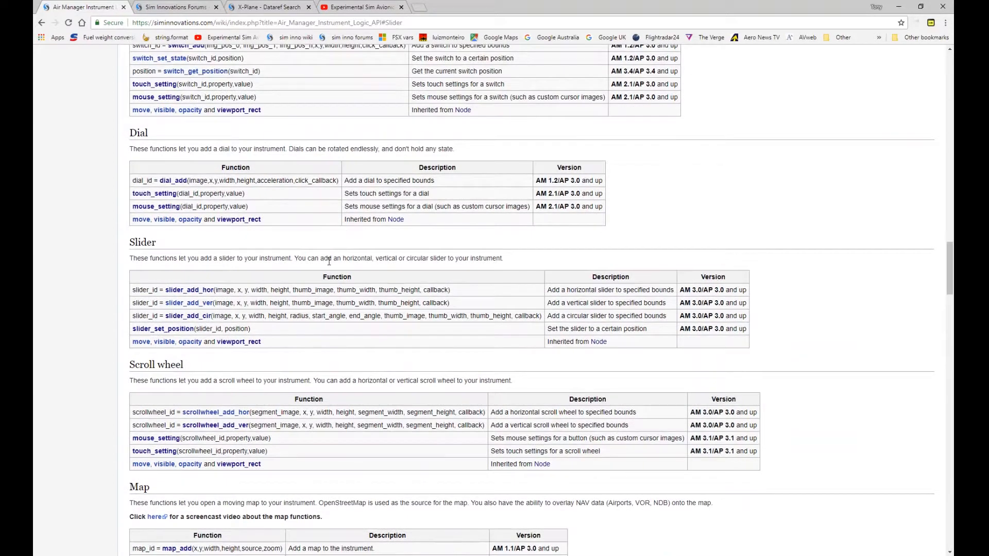
pyautogui.moveTo(205, 305)
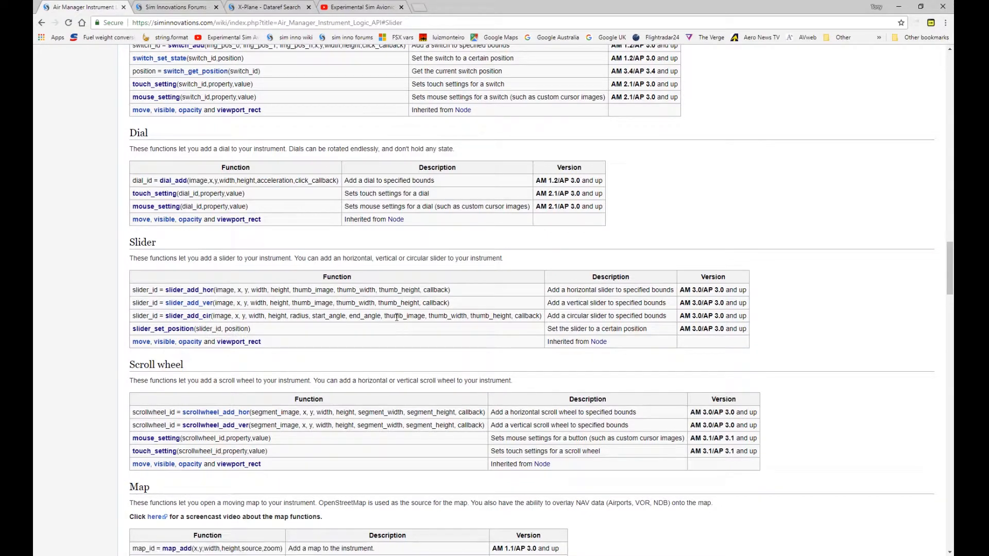
pyautogui.moveTo(287, 315)
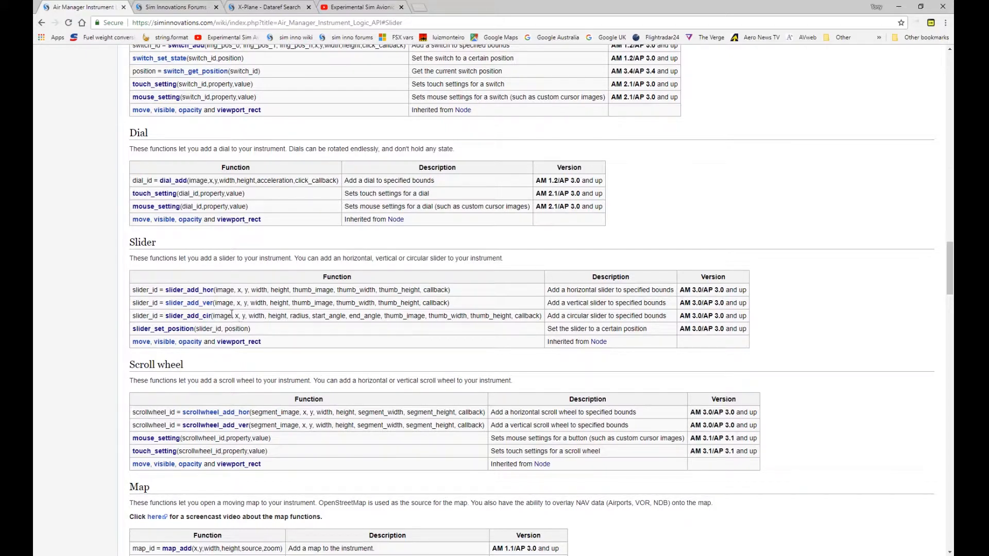
pyautogui.moveTo(163, 329)
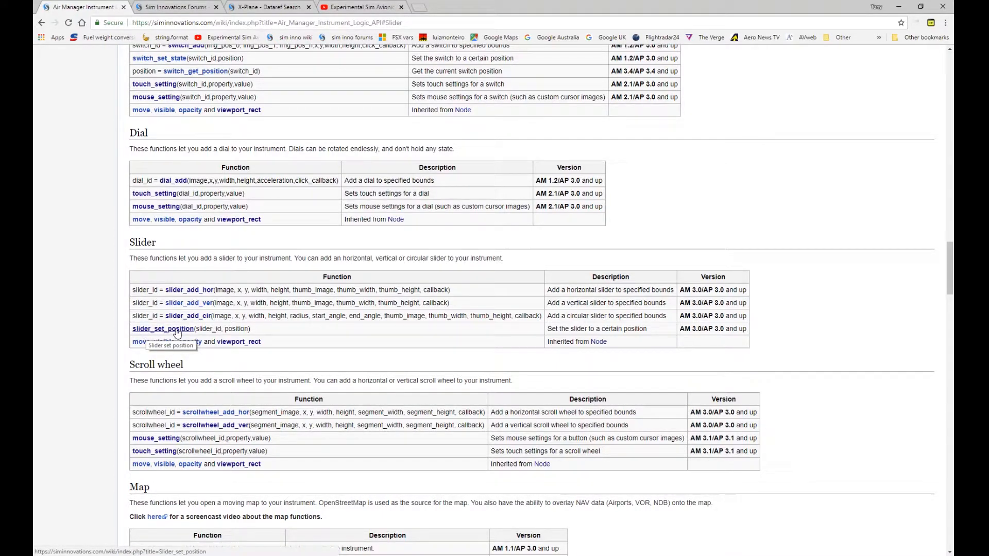
pyautogui.moveTo(199, 321)
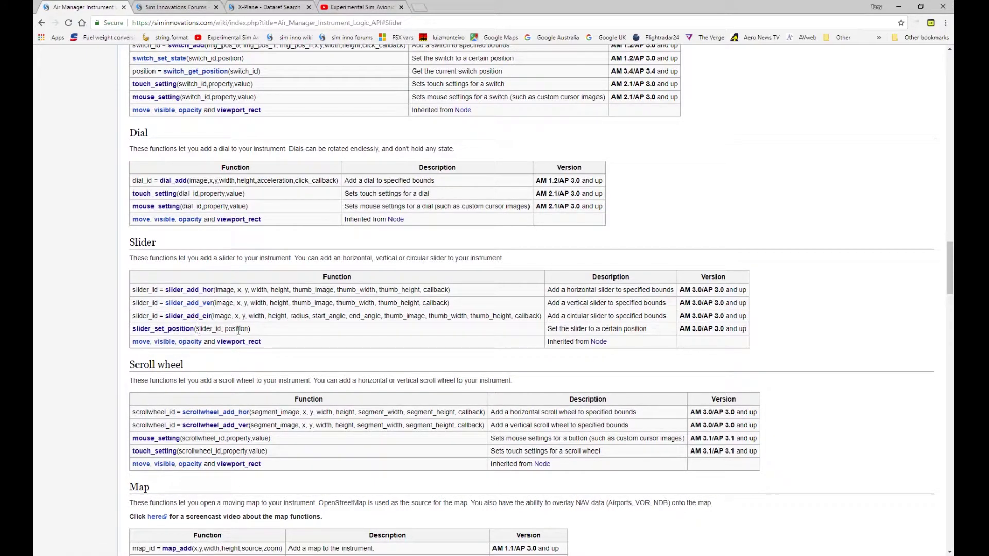
pyautogui.moveTo(213, 300)
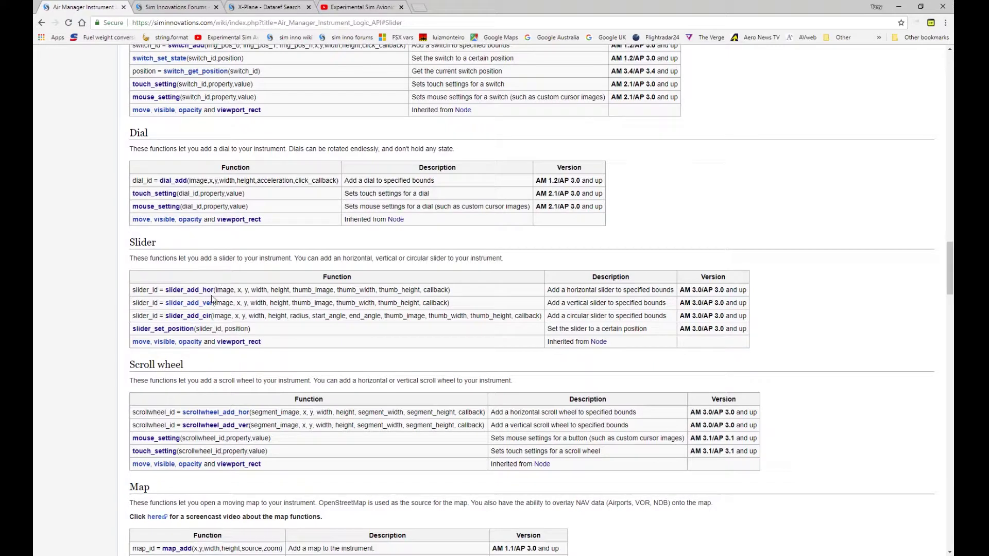
pyautogui.moveTo(182, 333)
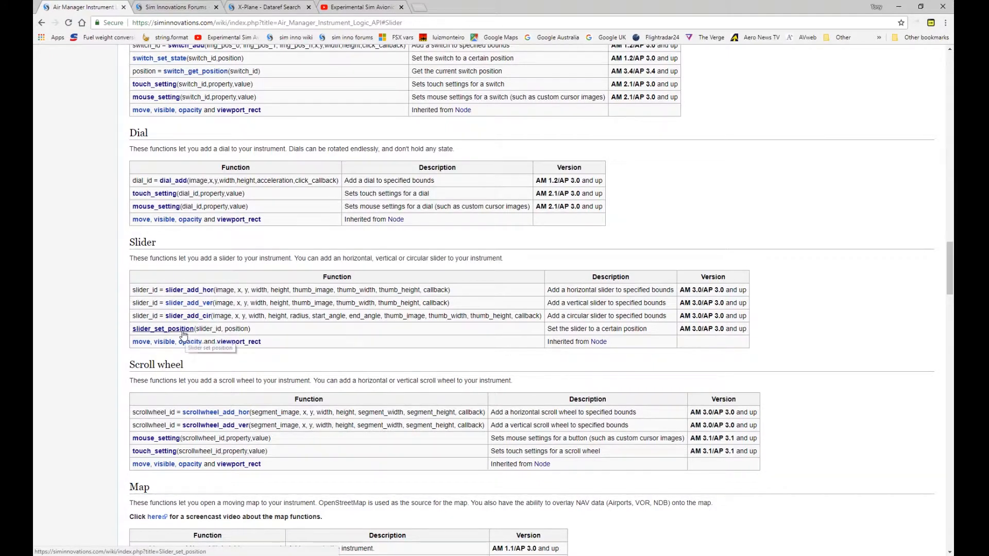
pyautogui.moveTo(299, 275)
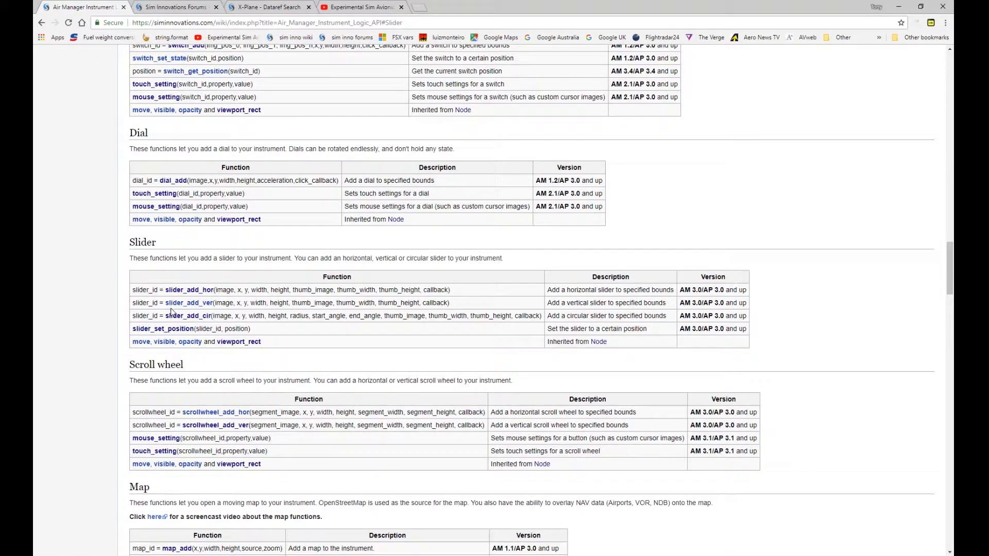
pyautogui.moveTo(140, 341)
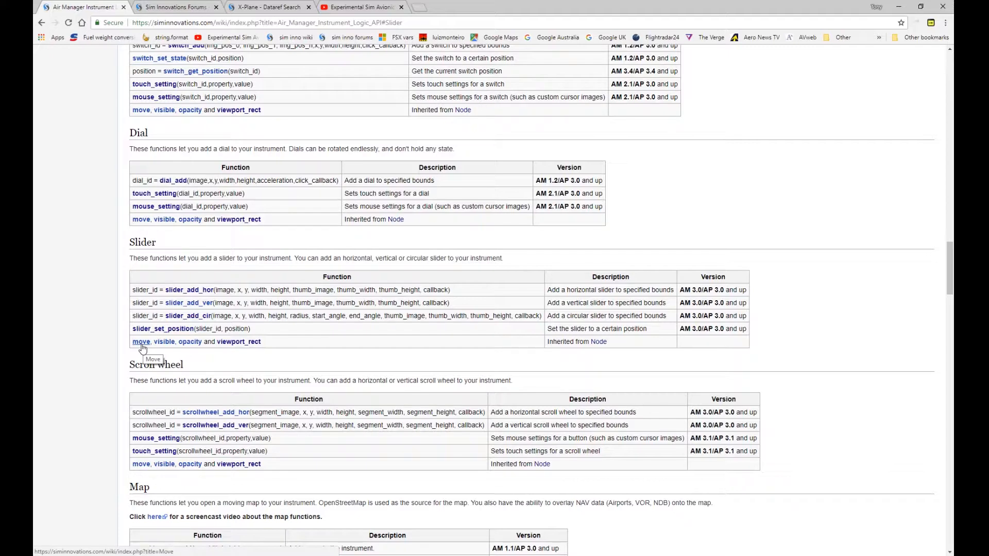
pyautogui.moveTo(193, 345)
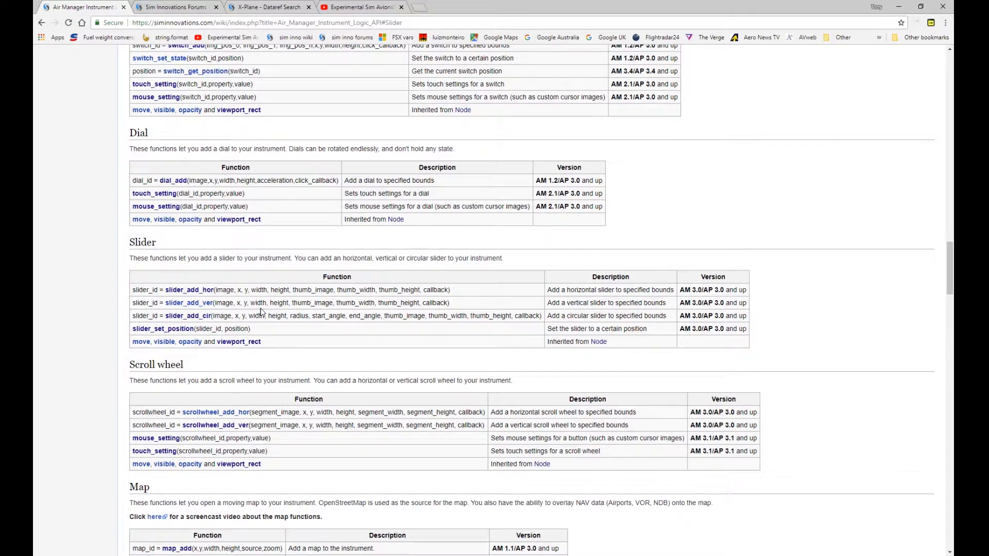
pyautogui.moveTo(205, 342)
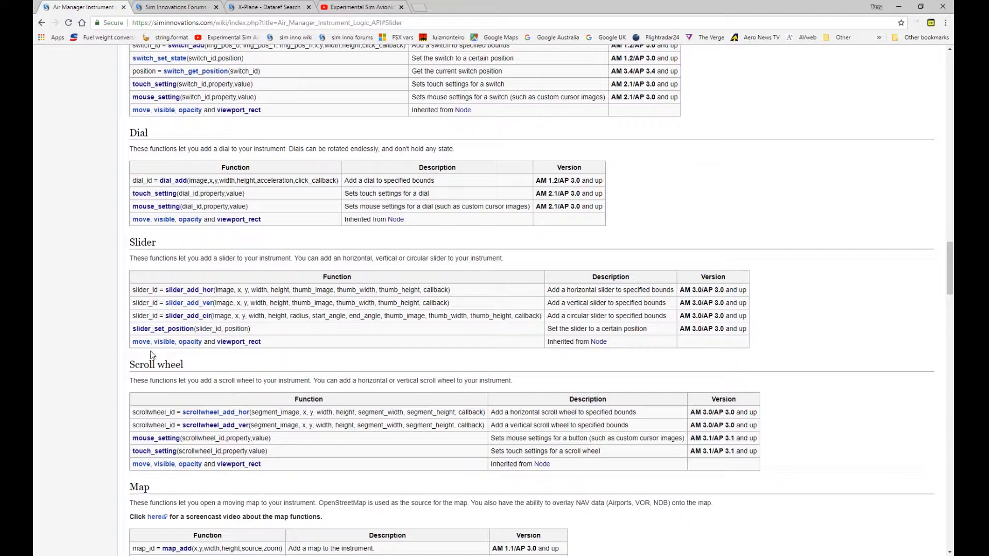
pyautogui.moveTo(233, 346)
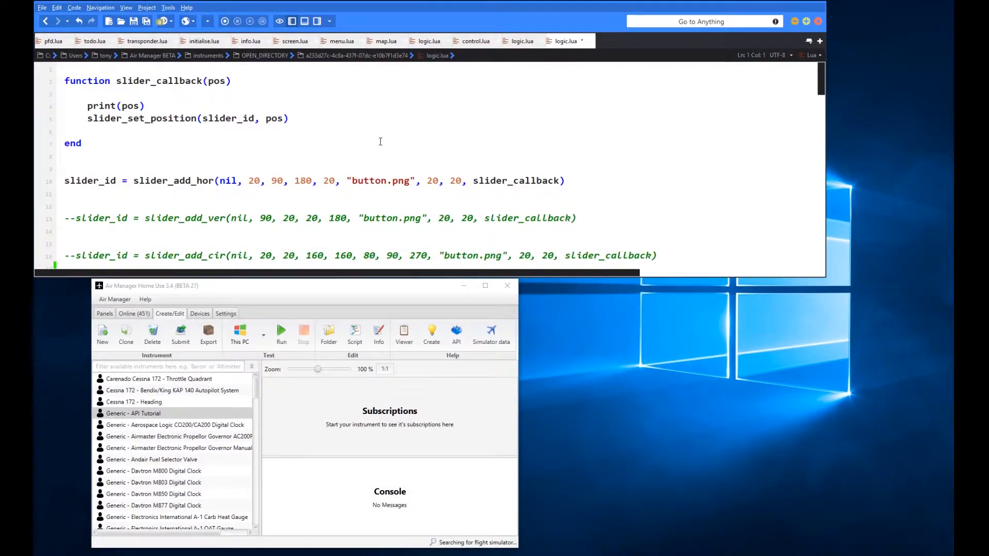
pyautogui.moveTo(374, 136)
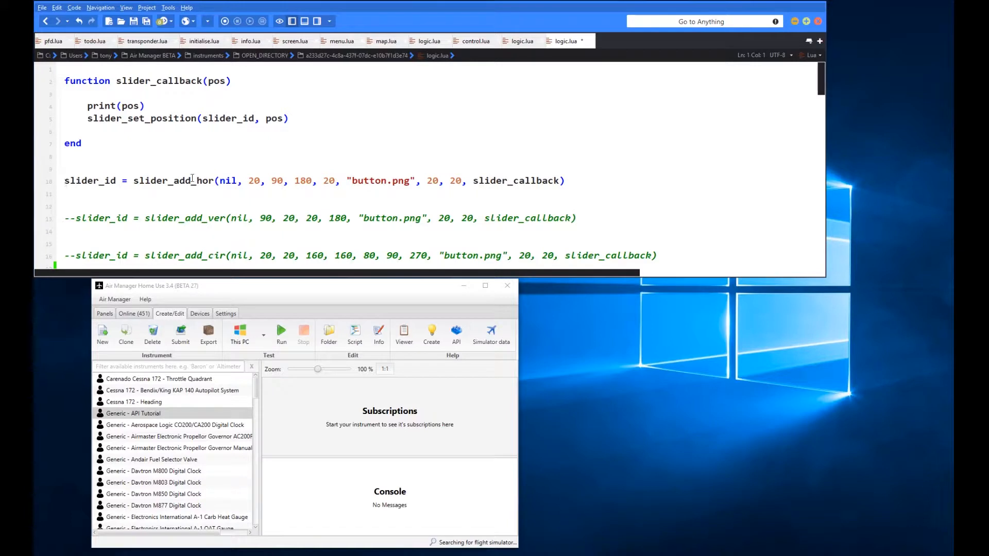
pyautogui.moveTo(221, 222)
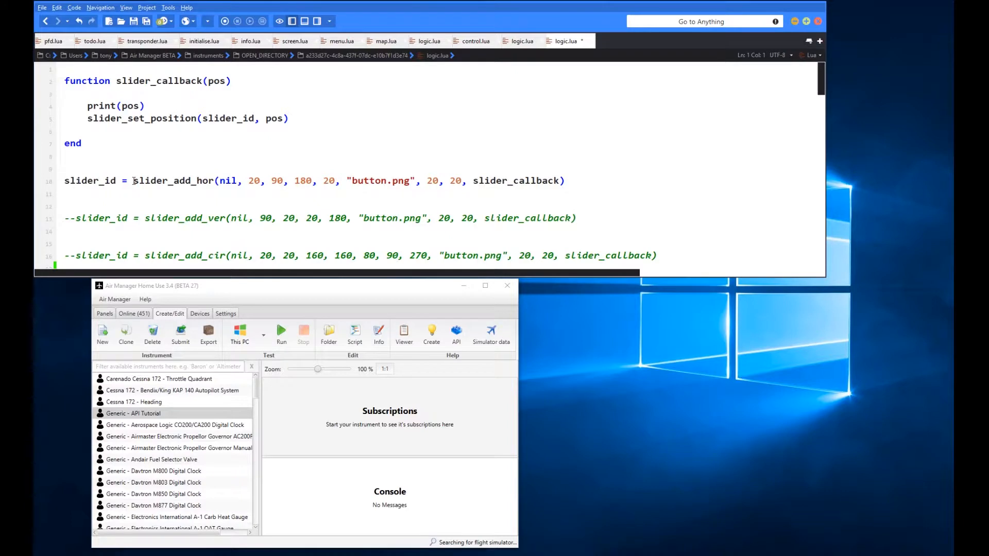
# Step: Place the cursor in the slider_add_hor line of logic.lua in Komodo Edit
pyautogui.click(118, 181)
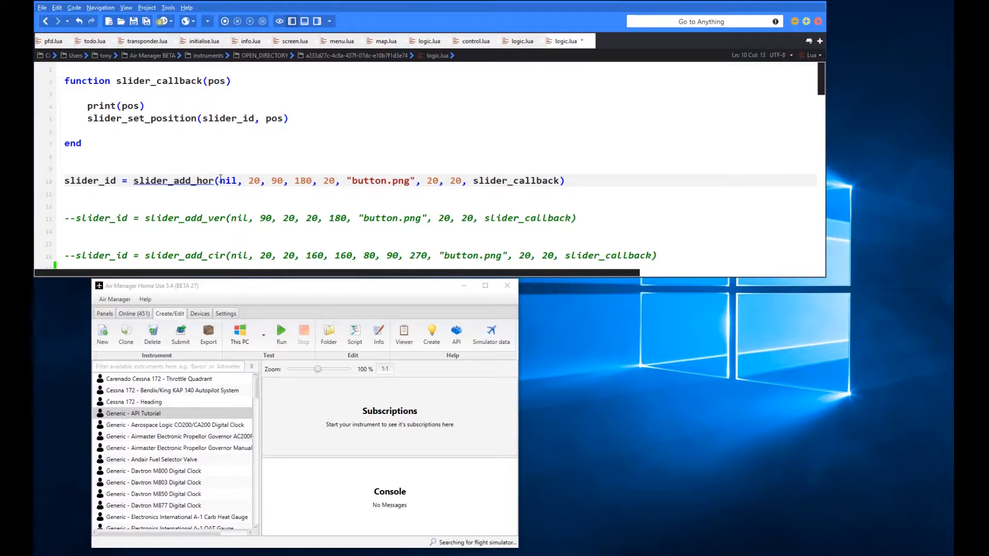
pyautogui.click(132, 181)
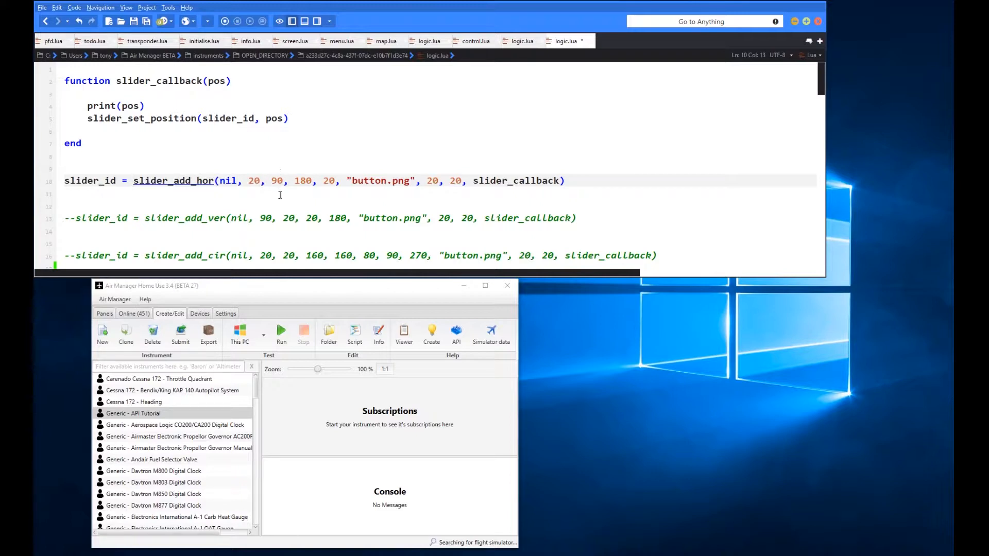
pyautogui.moveTo(294, 181)
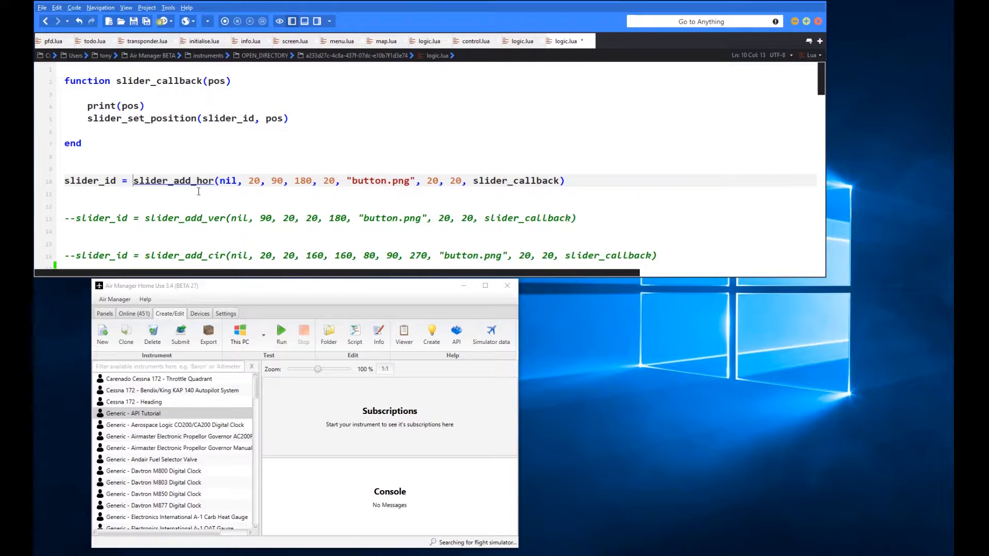
pyautogui.moveTo(236, 208)
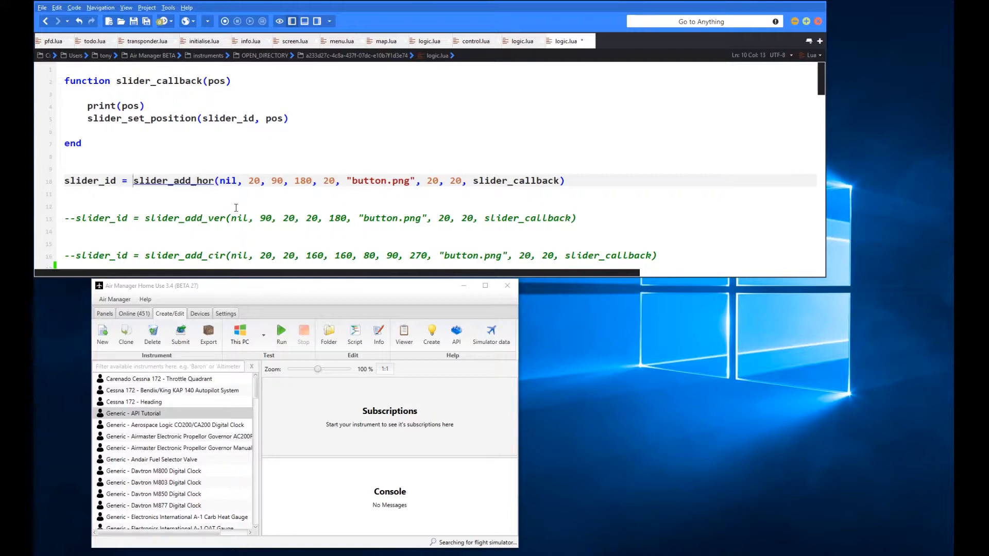
pyautogui.moveTo(272, 163)
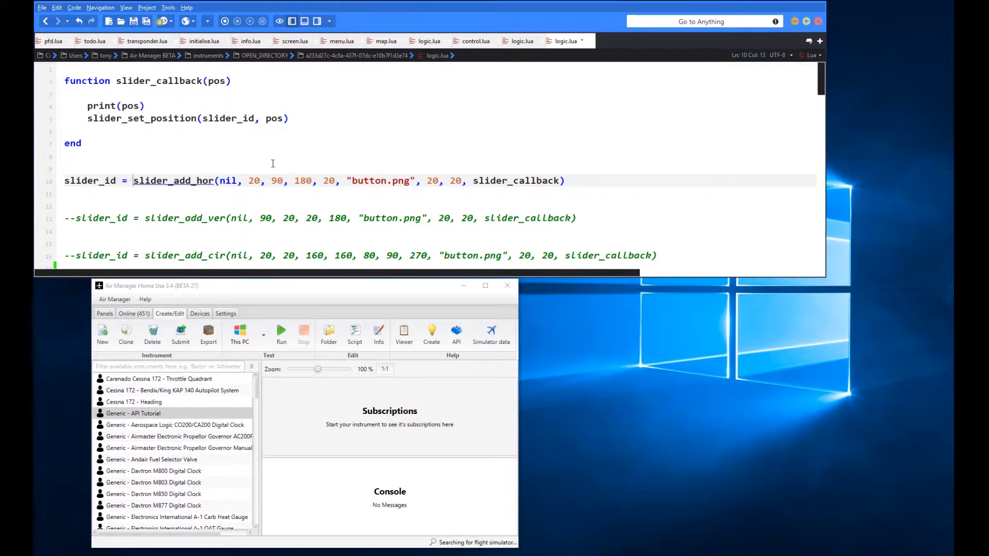
pyautogui.moveTo(378, 209)
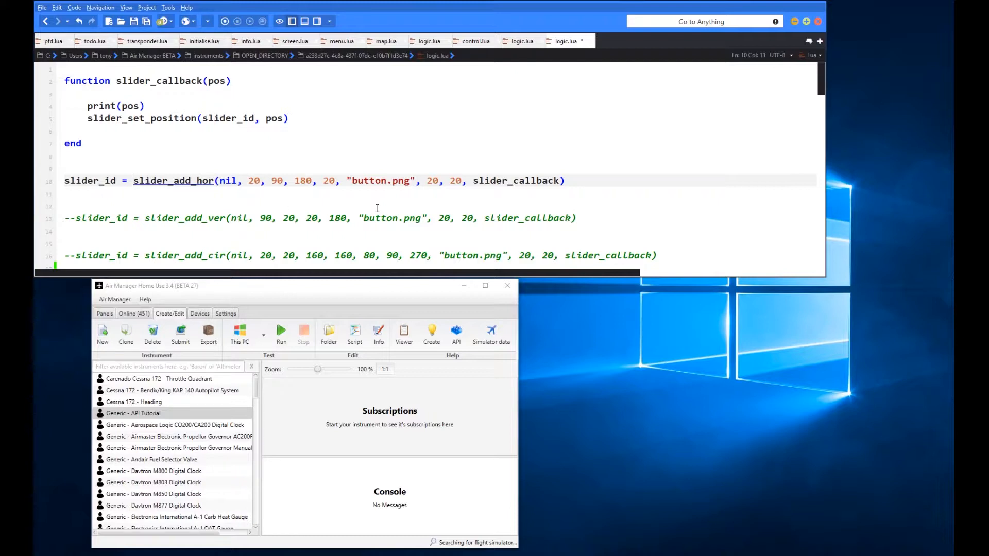
pyautogui.doubleClick(381, 181)
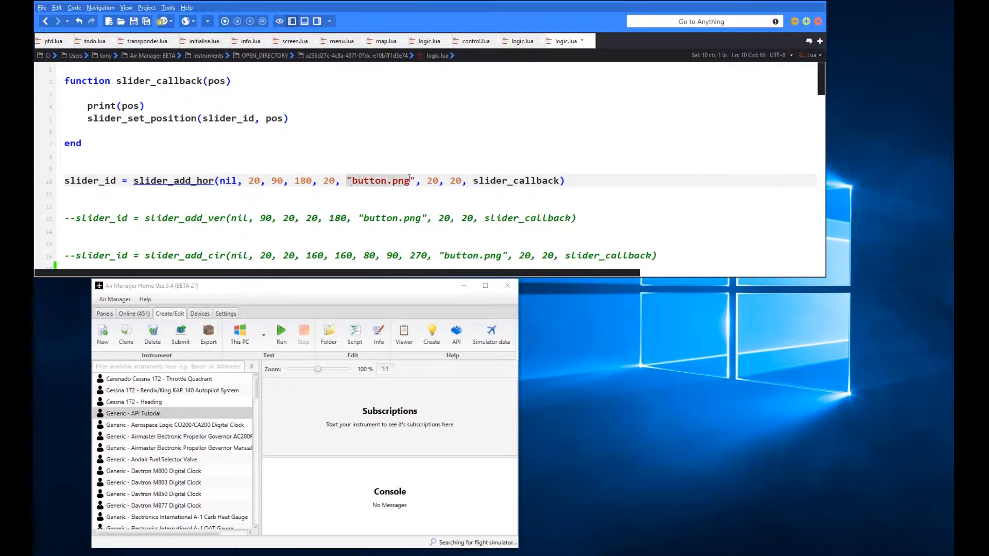
pyautogui.click(405, 199)
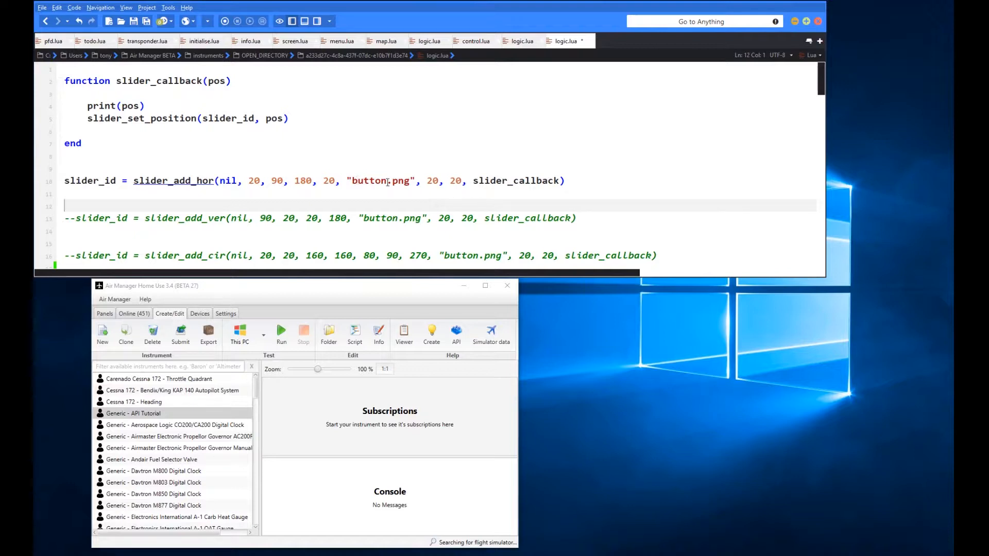
pyautogui.moveTo(418, 189)
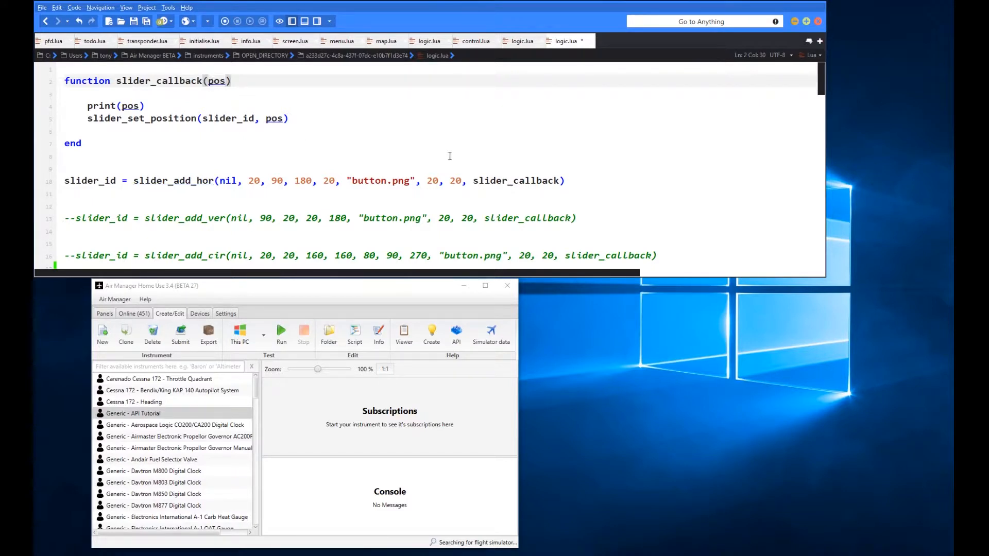
pyautogui.moveTo(453, 170)
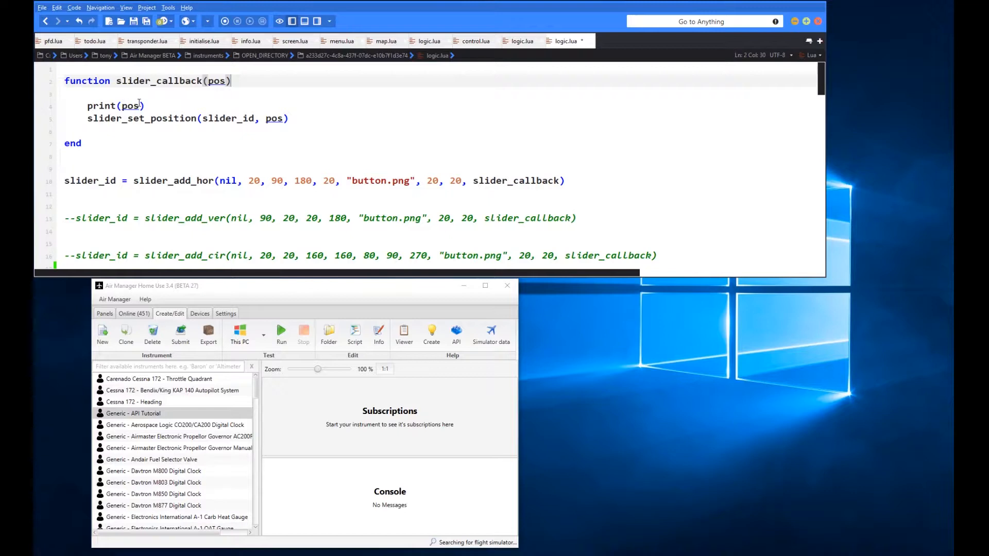
pyautogui.moveTo(291, 514)
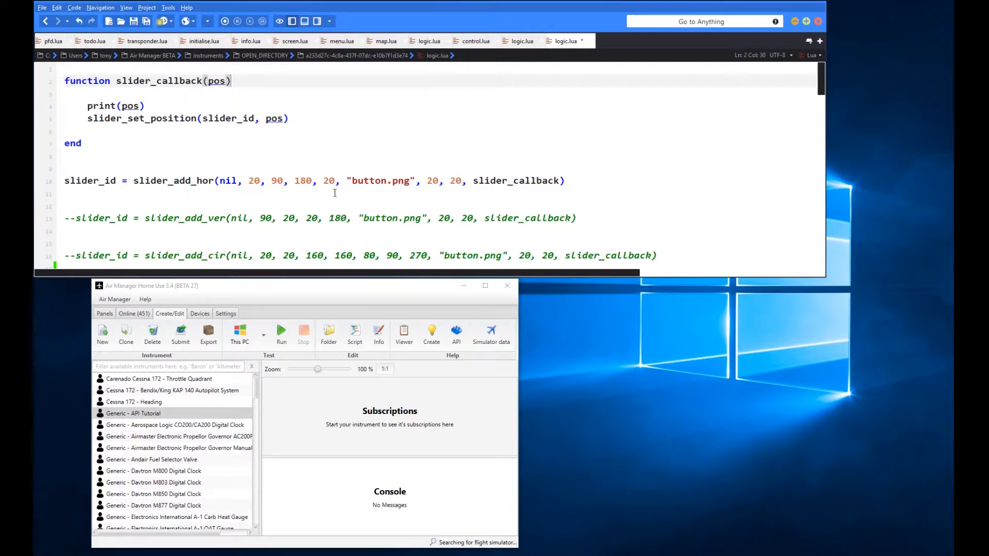
pyautogui.moveTo(351, 178)
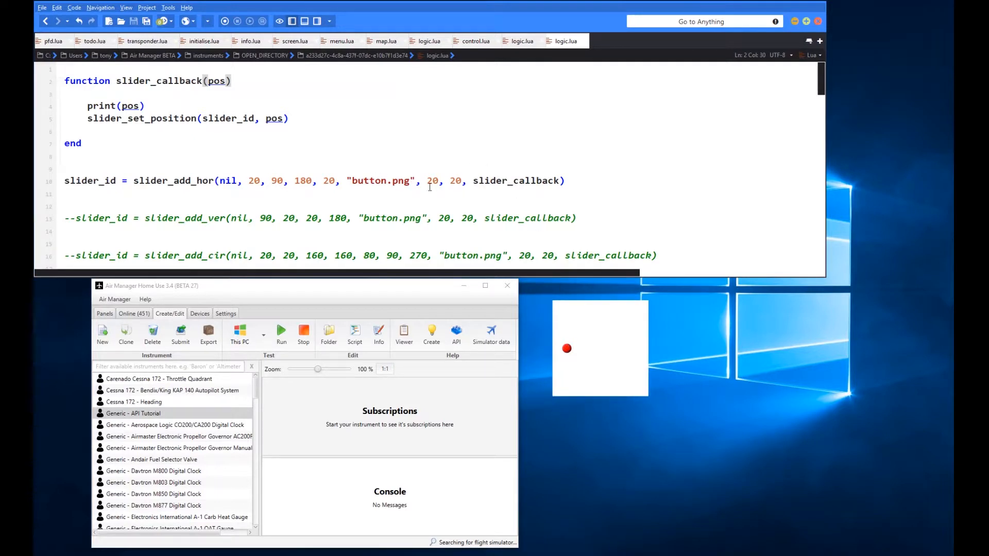
pyautogui.moveTo(551, 362)
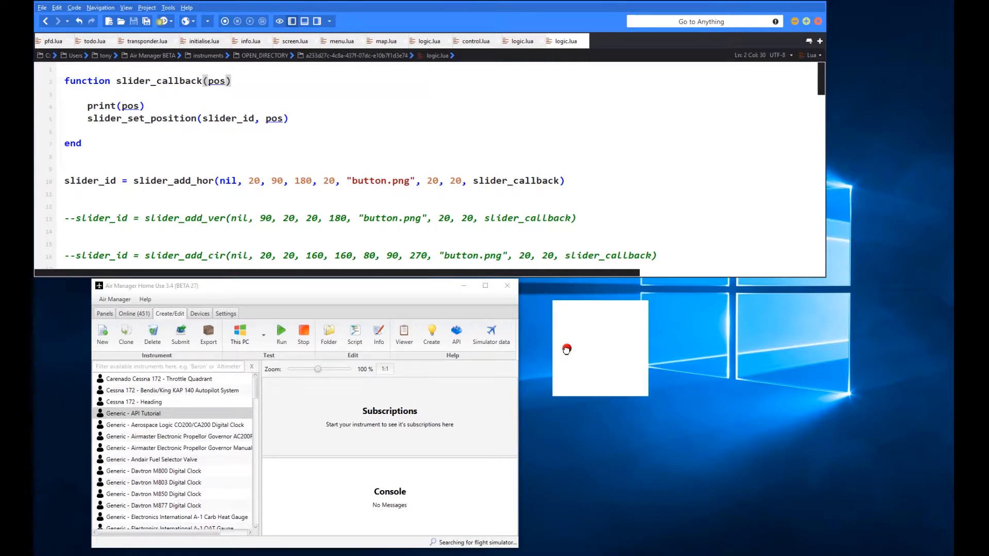
# Step: Drag the red button between both track ends while the console logs positions from 0 to about 1
pyautogui.moveTo(566, 349); pyautogui.dragTo(574, 350)
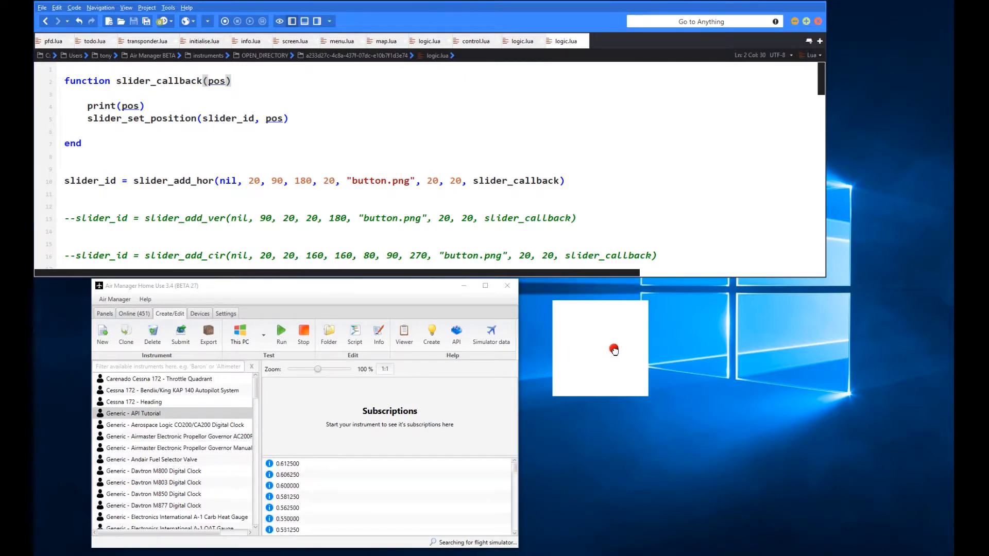
pyautogui.moveTo(615, 350); pyautogui.dragTo(632, 349)
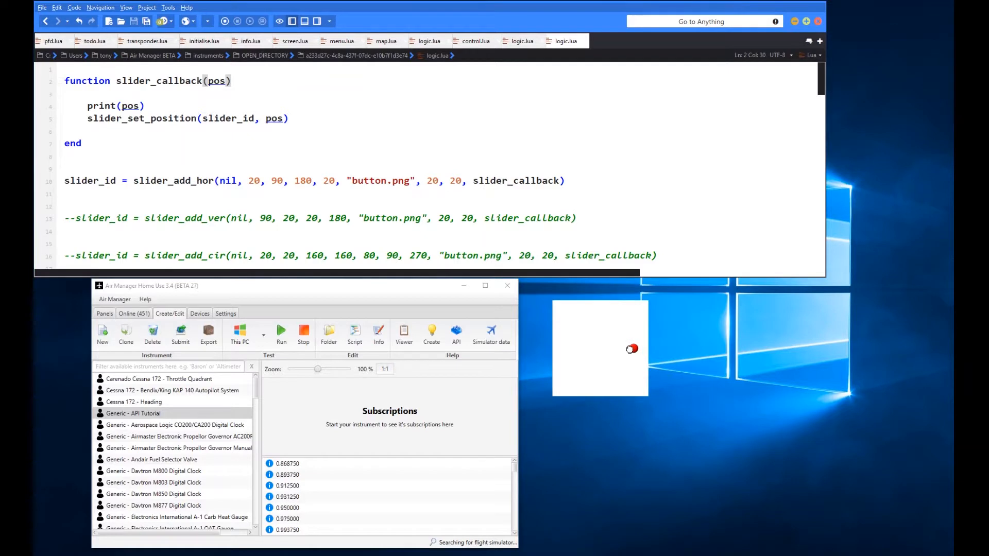
pyautogui.moveTo(633, 348); pyautogui.dragTo(566, 349)
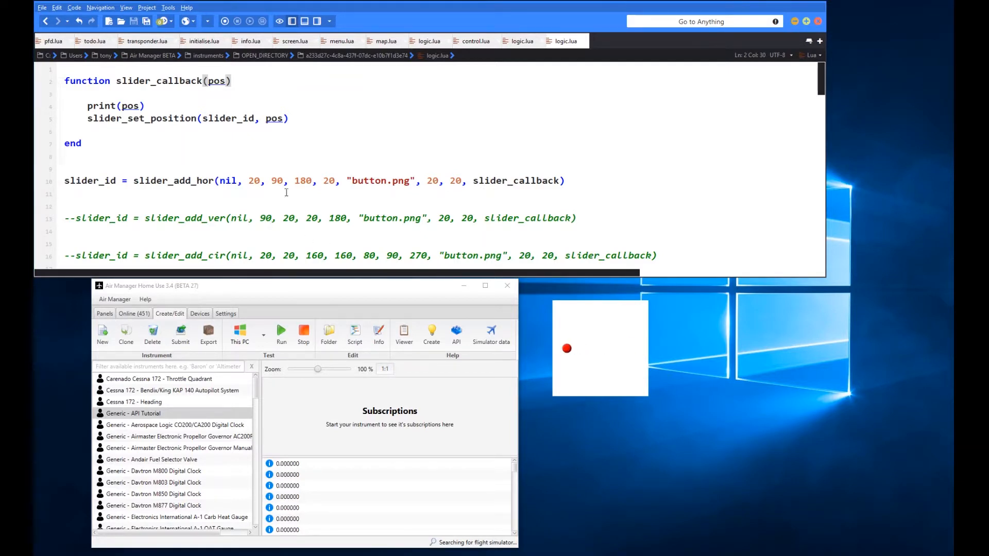
pyautogui.moveTo(567, 348); pyautogui.dragTo(574, 349)
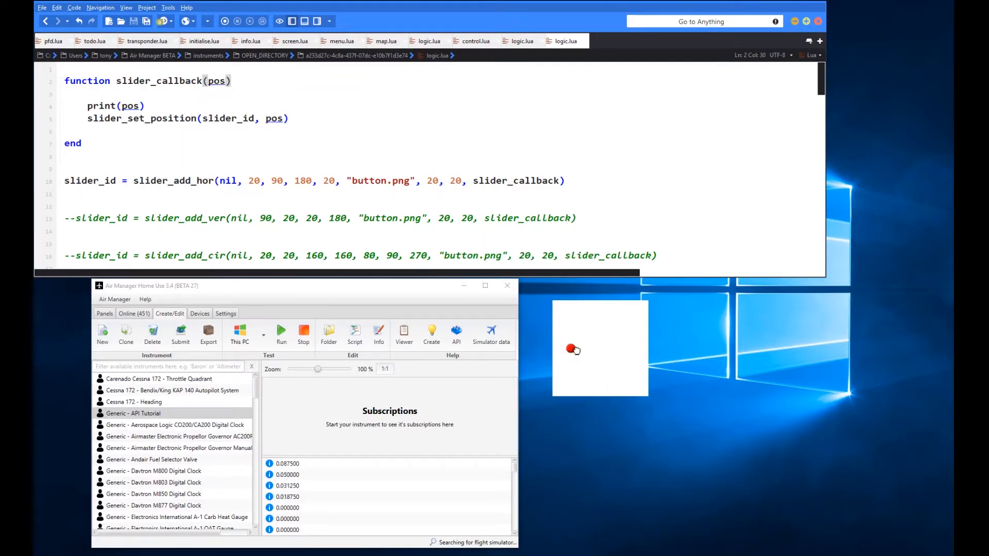
pyautogui.moveTo(573, 349); pyautogui.dragTo(564, 349)
pyautogui.write('1')
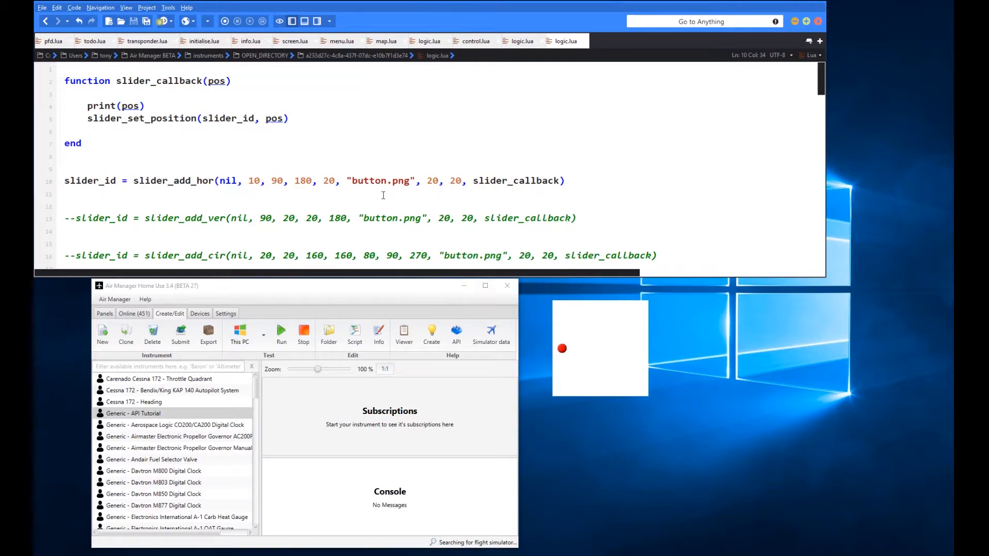
pyautogui.moveTo(308, 208)
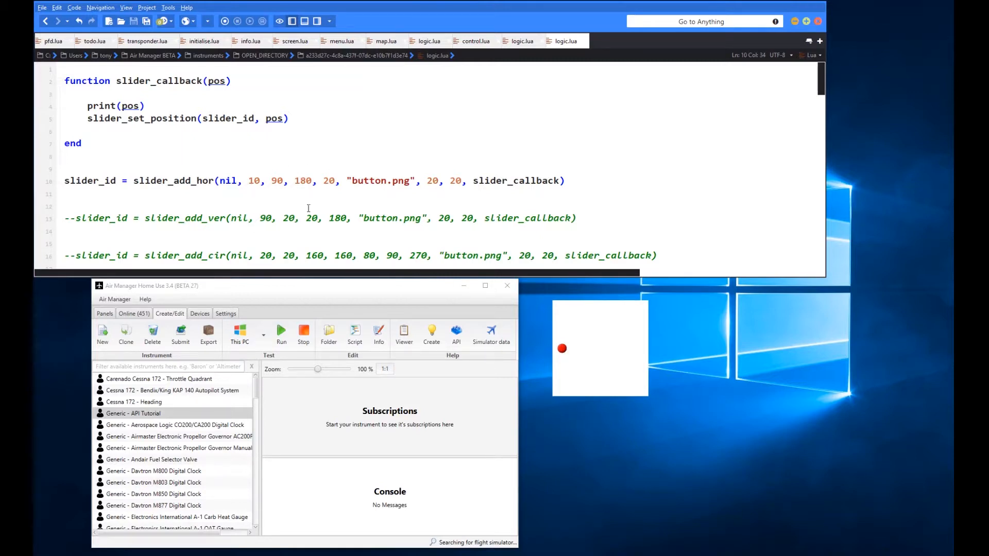
# Step: Slide the red button right, then back to the left end, logging positions 1.0 to 0.0
pyautogui.moveTo(562, 349); pyautogui.dragTo(634, 348)
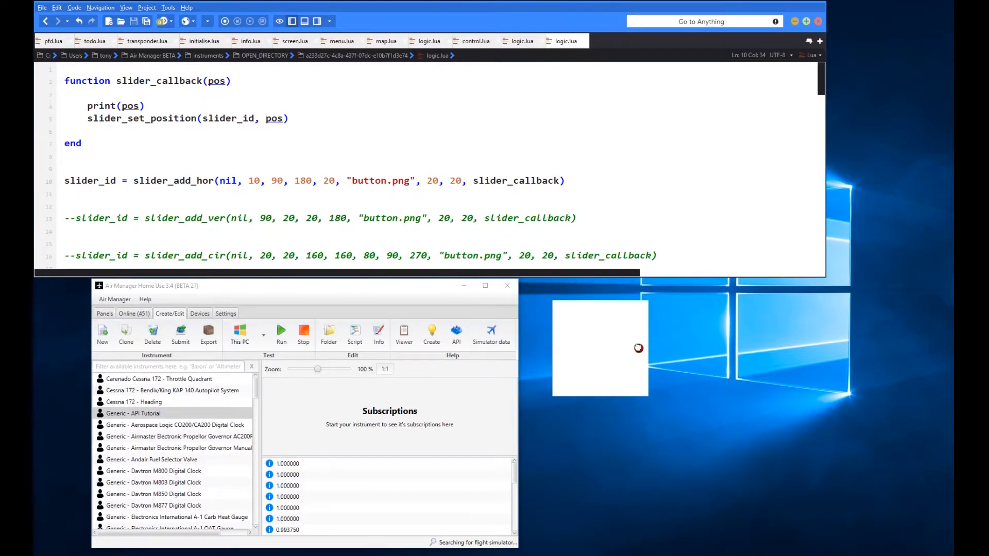
pyautogui.moveTo(638, 348); pyautogui.dragTo(637, 348)
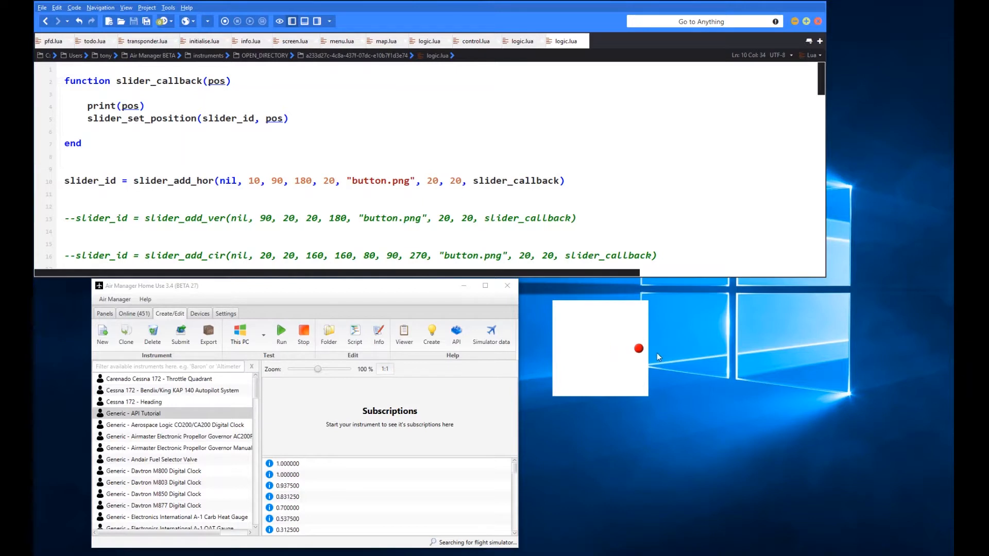
pyautogui.moveTo(639, 348); pyautogui.dragTo(639, 351)
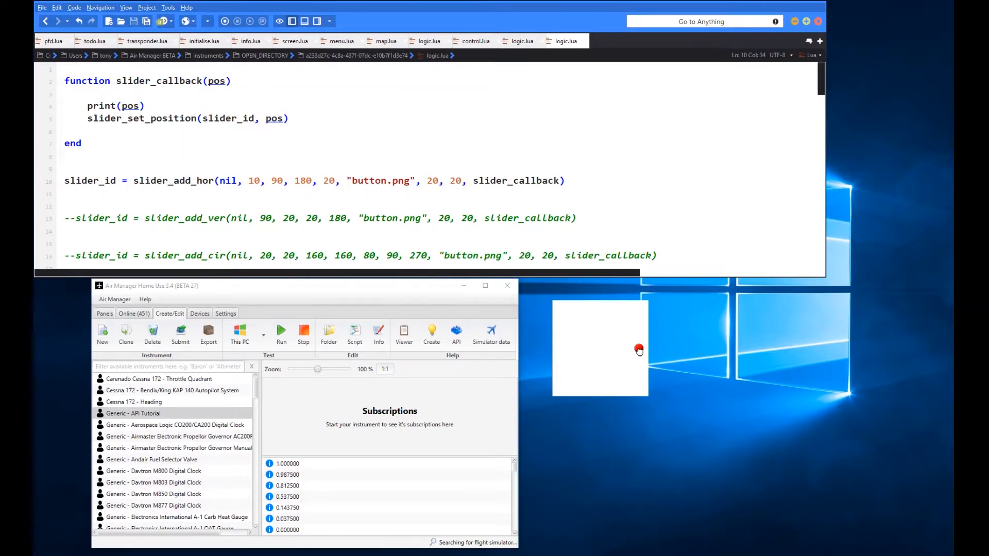
pyautogui.moveTo(639, 350)
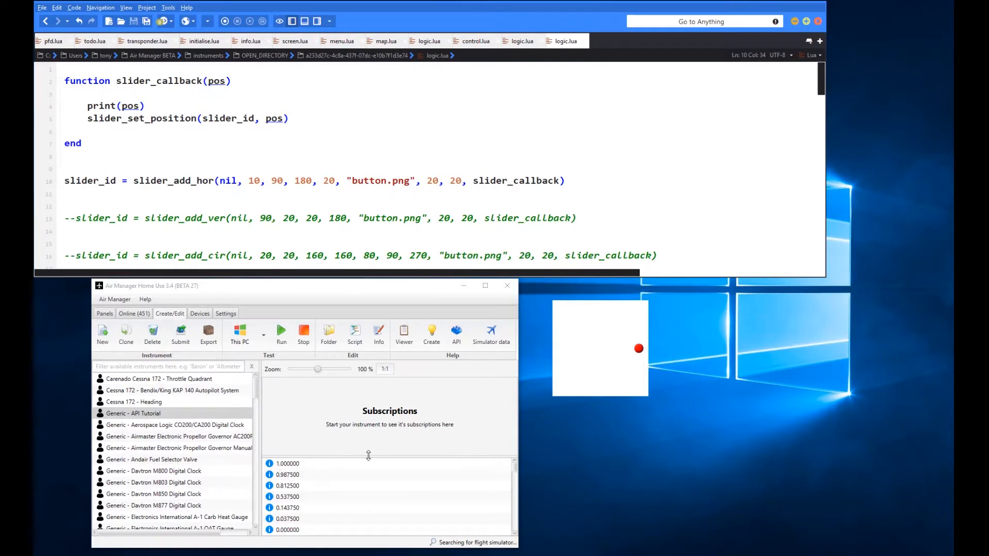
pyautogui.moveTo(275, 464)
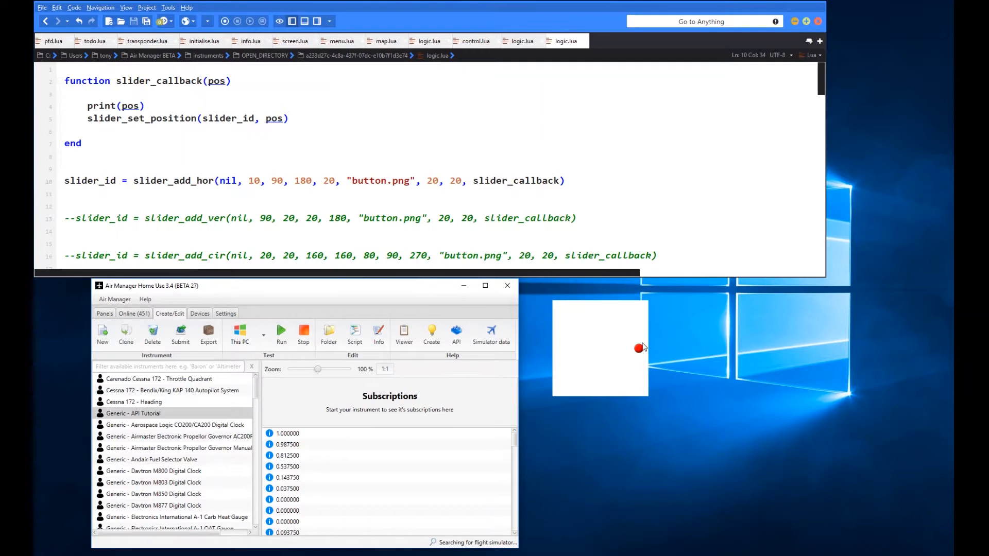
pyautogui.moveTo(640, 348); pyautogui.dragTo(635, 349)
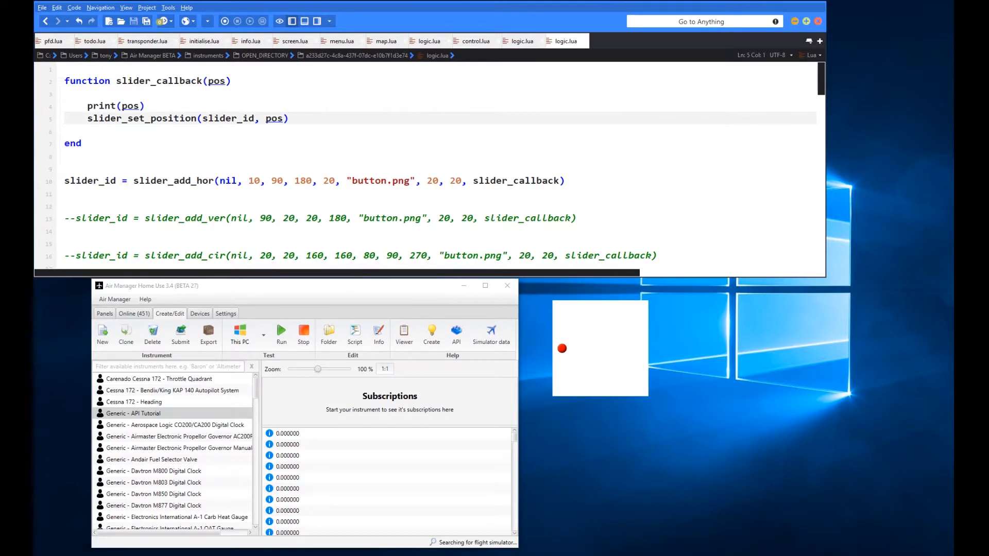
# Step: Comment out slider_set_position with '--', save the script and rerun the instrument
pyautogui.write('--')
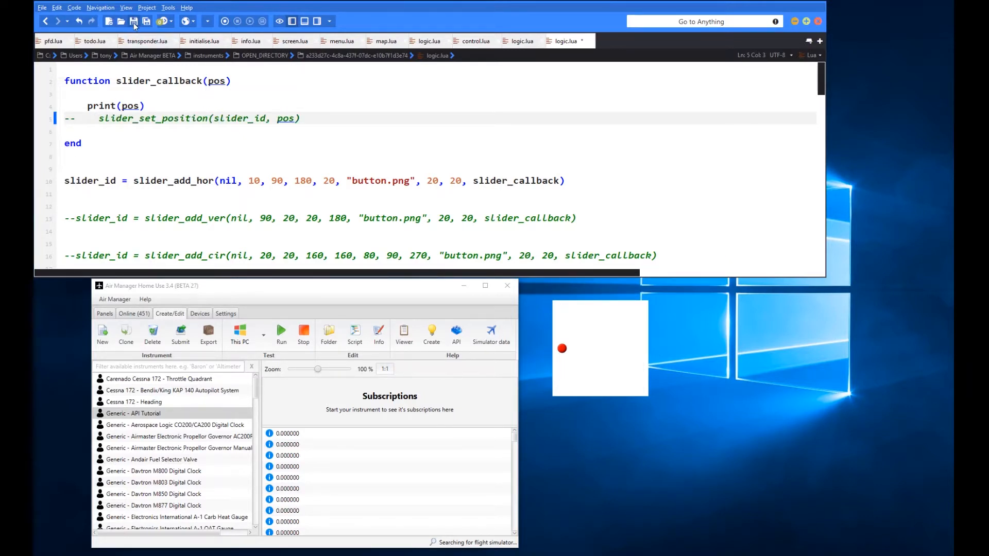
pyautogui.click(303, 332)
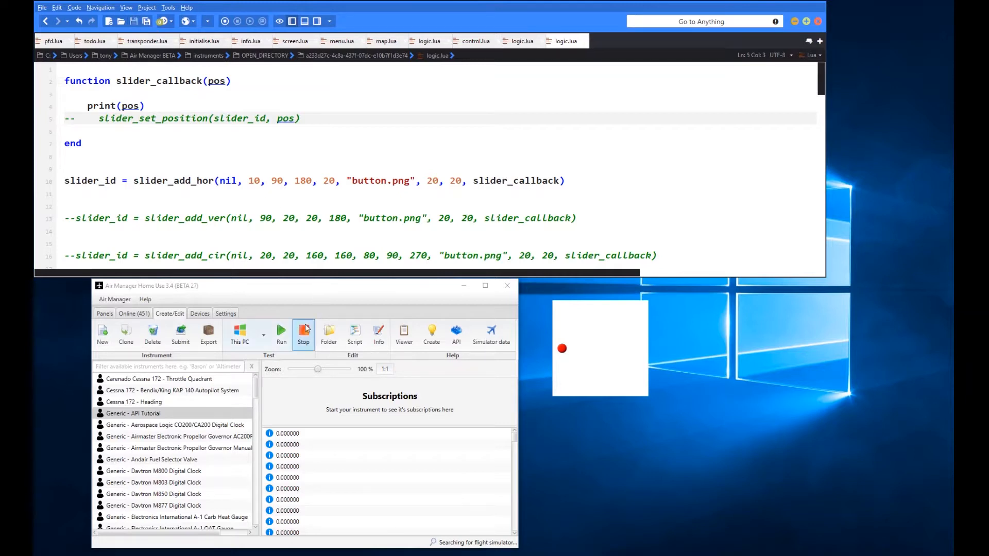
pyautogui.moveTo(299, 326)
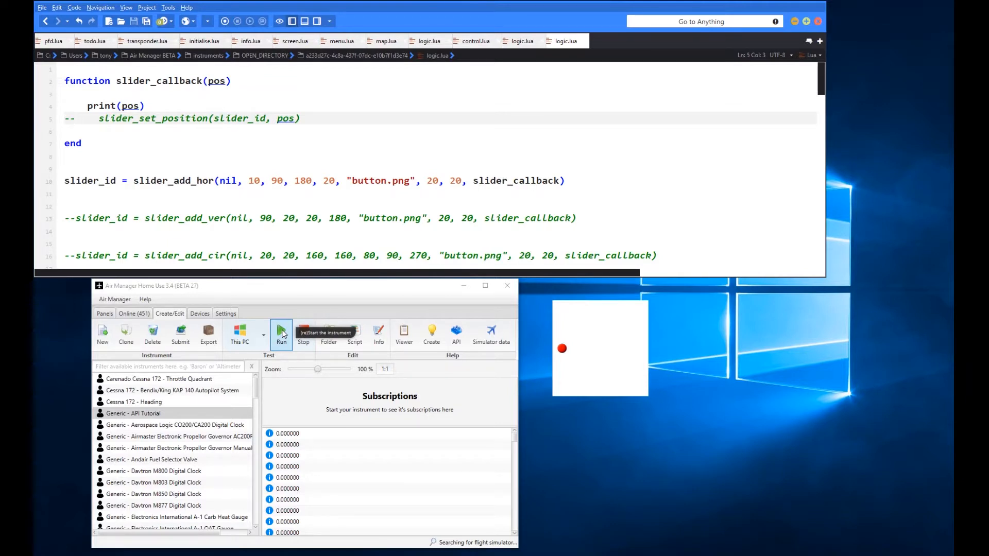
pyautogui.click(281, 333)
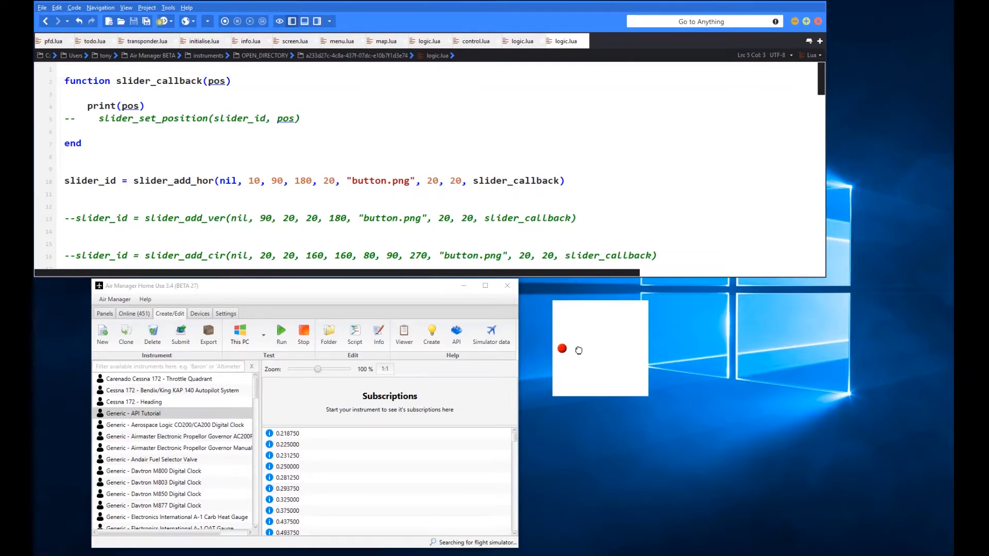
pyautogui.moveTo(583, 359)
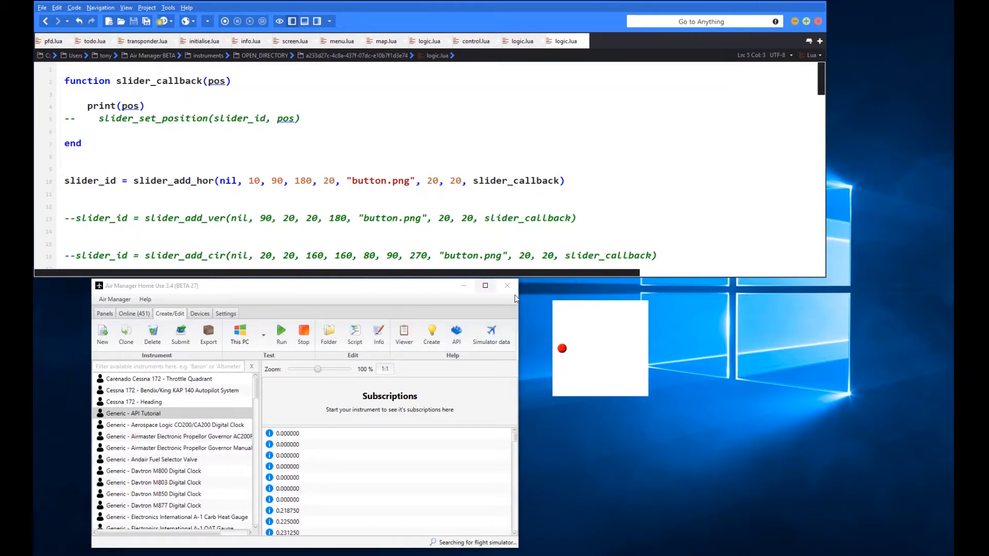
pyautogui.moveTo(624, 351)
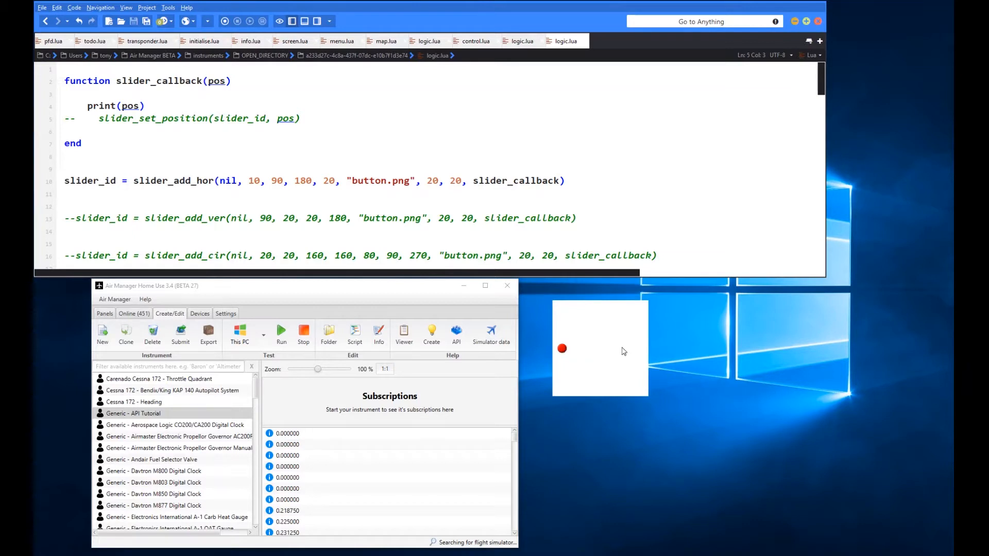
pyautogui.moveTo(629, 350)
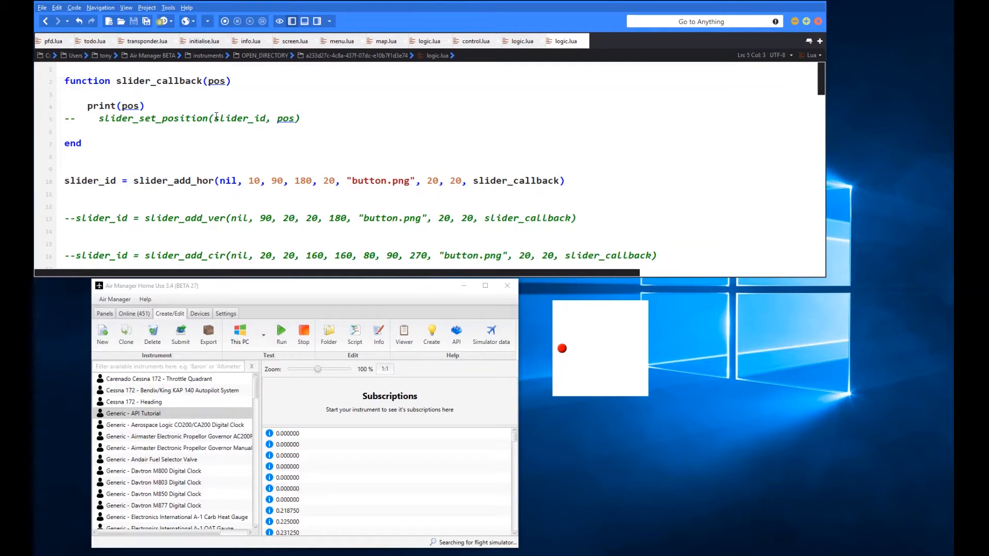
pyautogui.moveTo(193, 118)
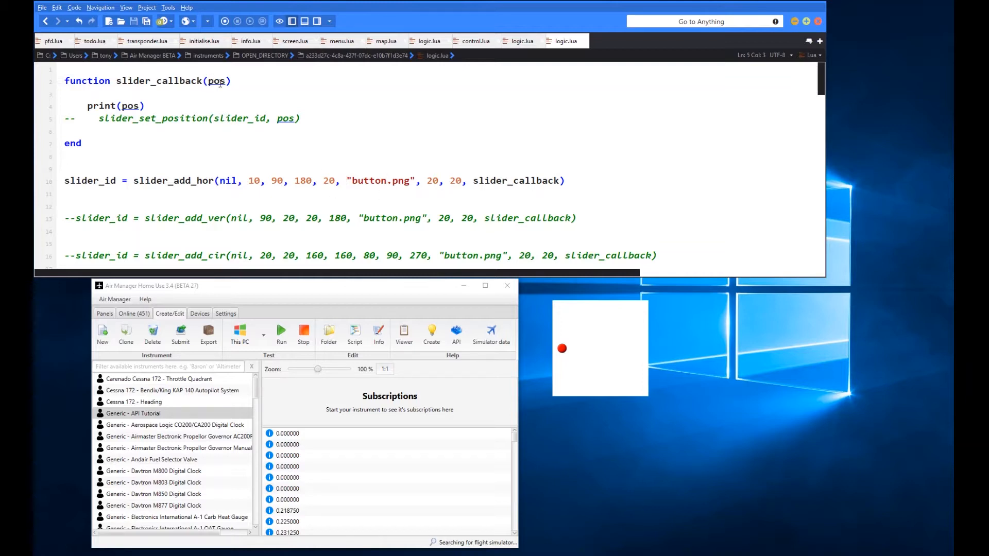
pyautogui.moveTo(789, 363)
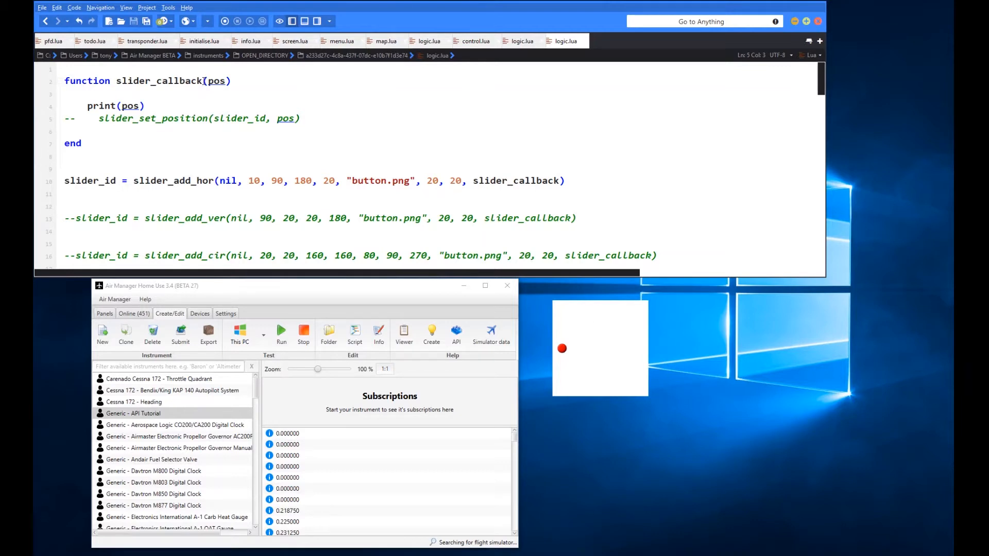
pyautogui.moveTo(552, 365)
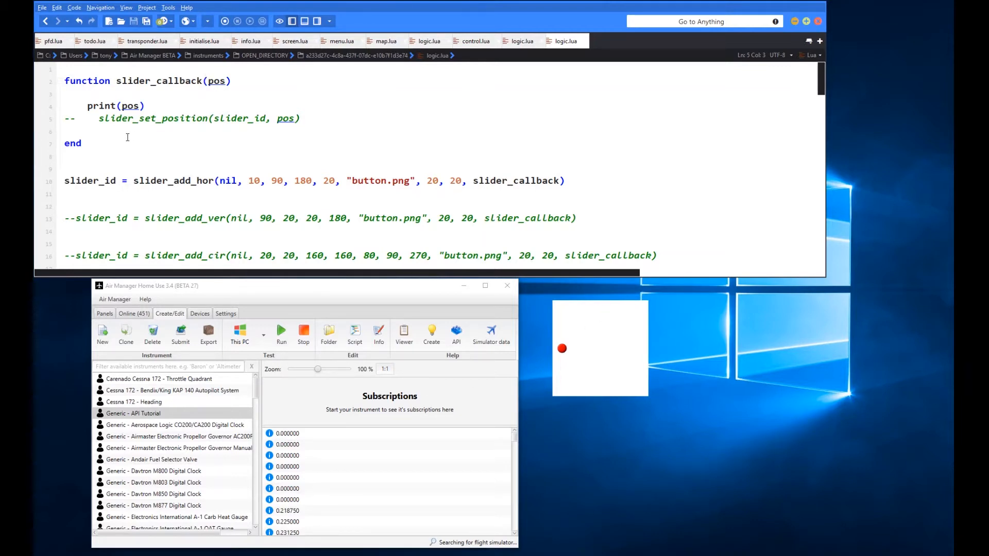
pyautogui.moveTo(261, 211)
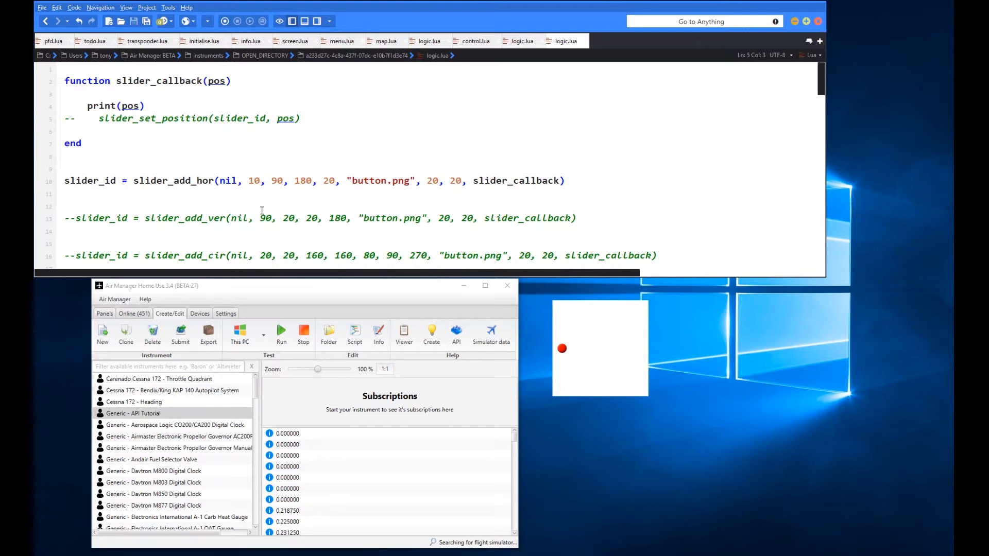
pyautogui.moveTo(539, 238)
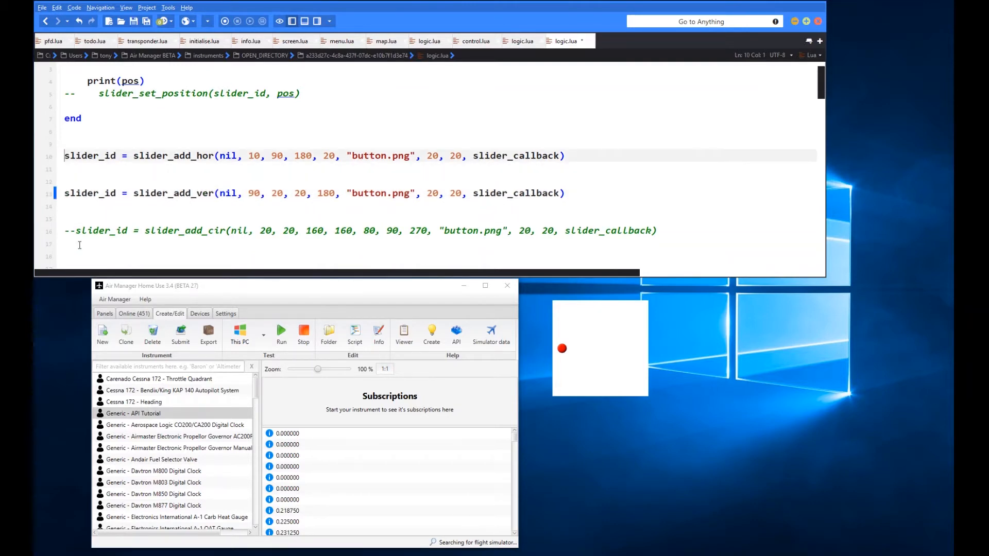
# Step: Comment out a slider line with '--' and drag the vertical slider button down and back up
pyautogui.write('--')
pyautogui.click(315, 193)
pyautogui.write('1')
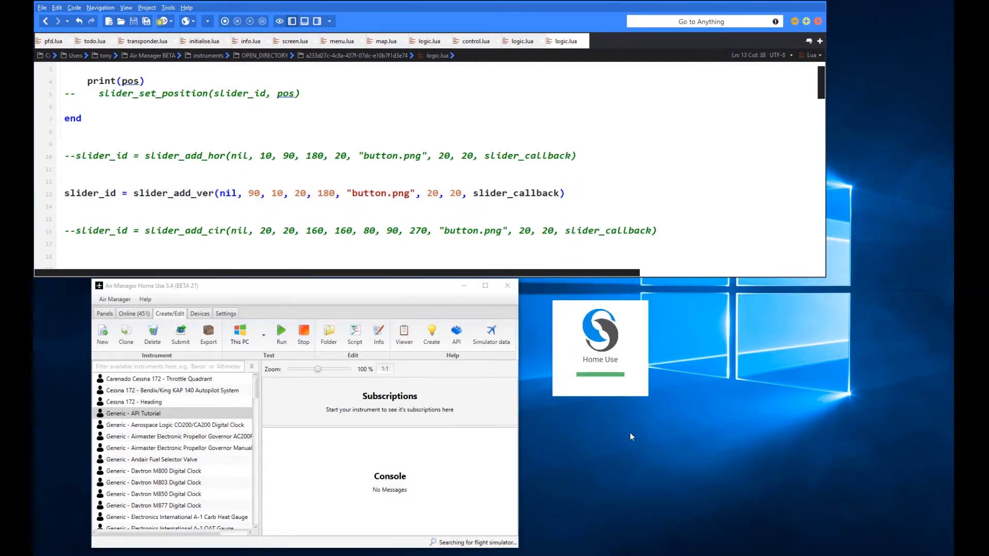
pyautogui.moveTo(656, 443)
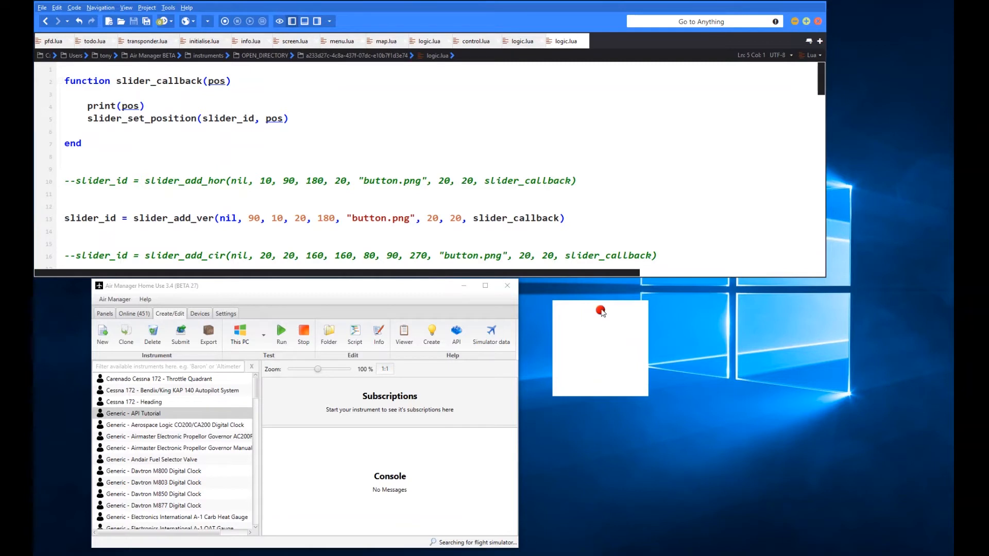
pyautogui.moveTo(600, 310); pyautogui.dragTo(600, 385)
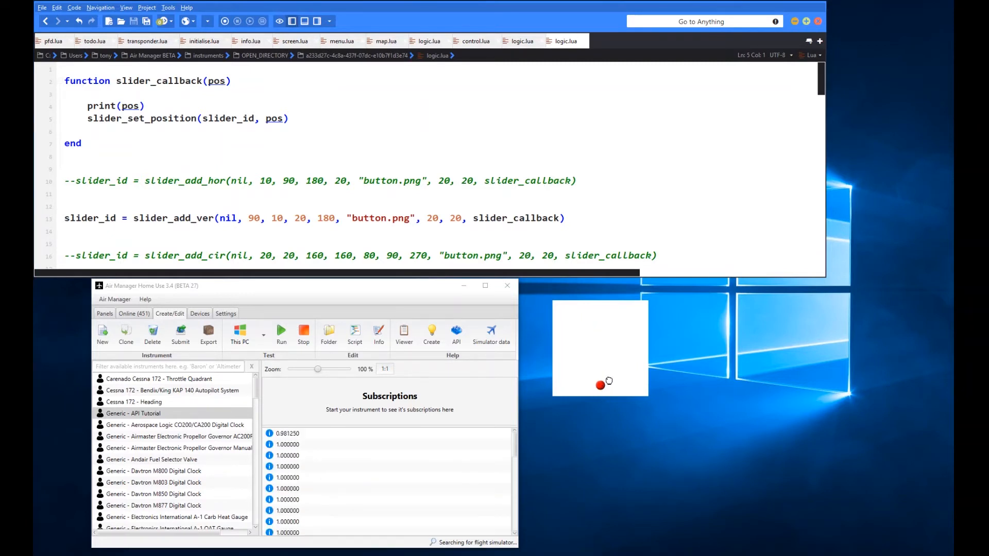
pyautogui.moveTo(600, 385); pyautogui.dragTo(603, 331)
pyautogui.write('--')
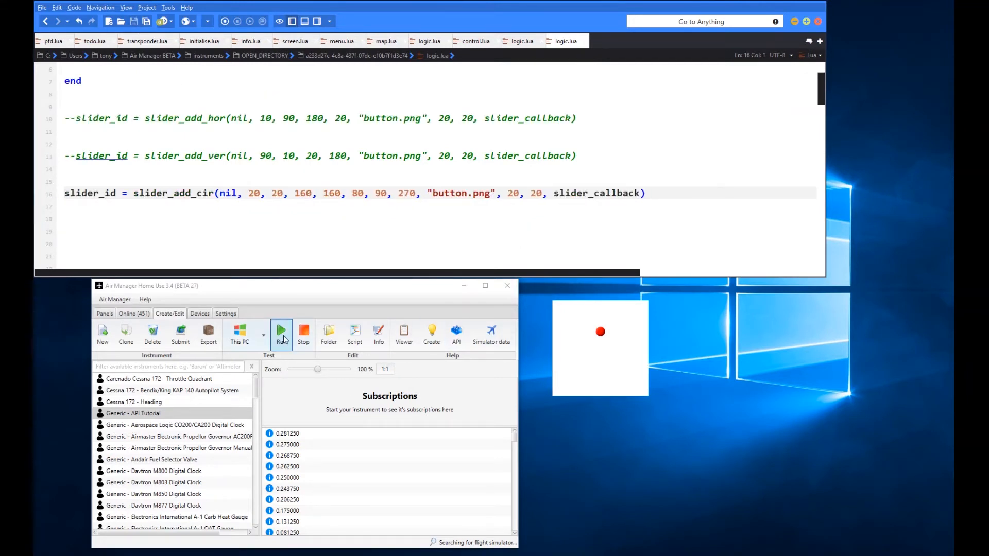
# Step: Rerun the instrument so the circular slider's red button appears on its arc
pyautogui.click(282, 331)
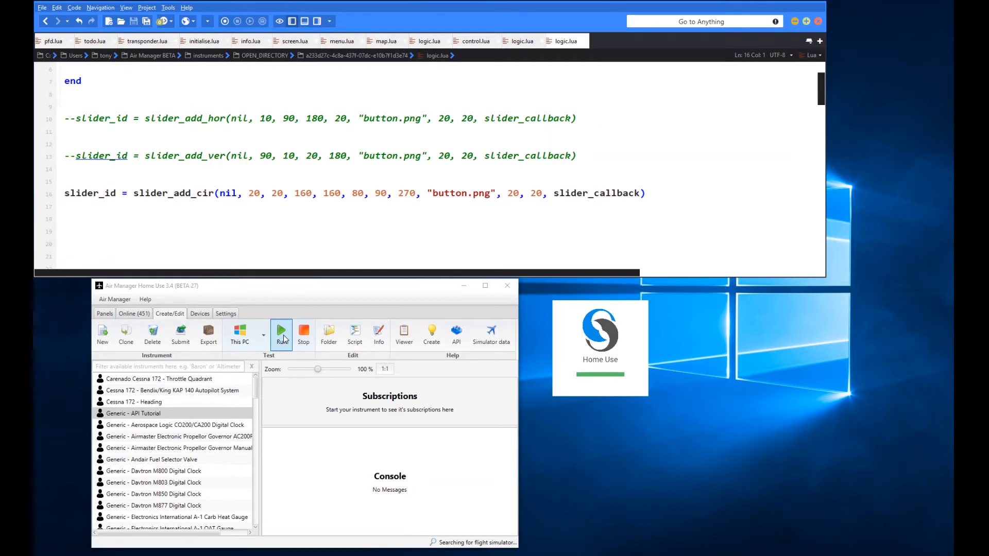
pyautogui.click(281, 333)
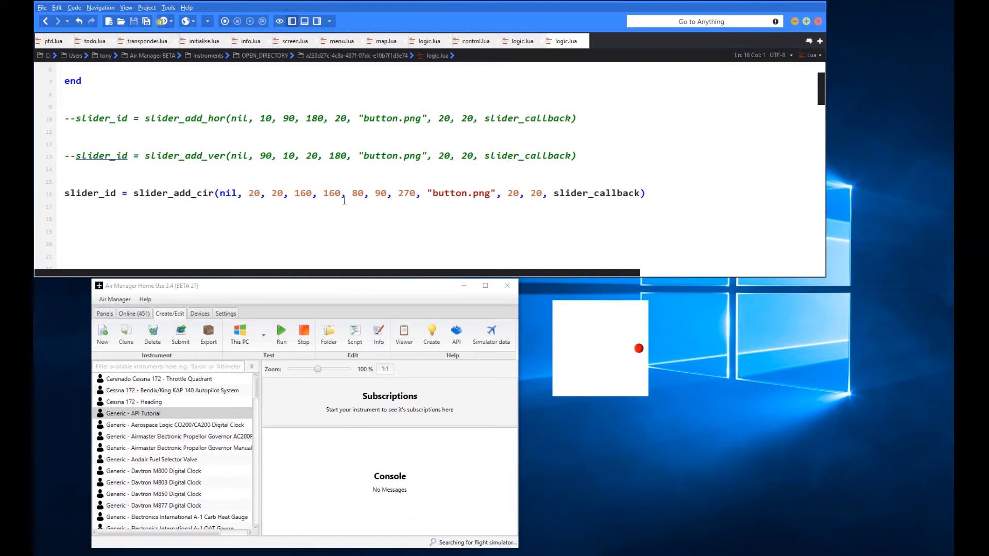
pyautogui.moveTo(397, 223)
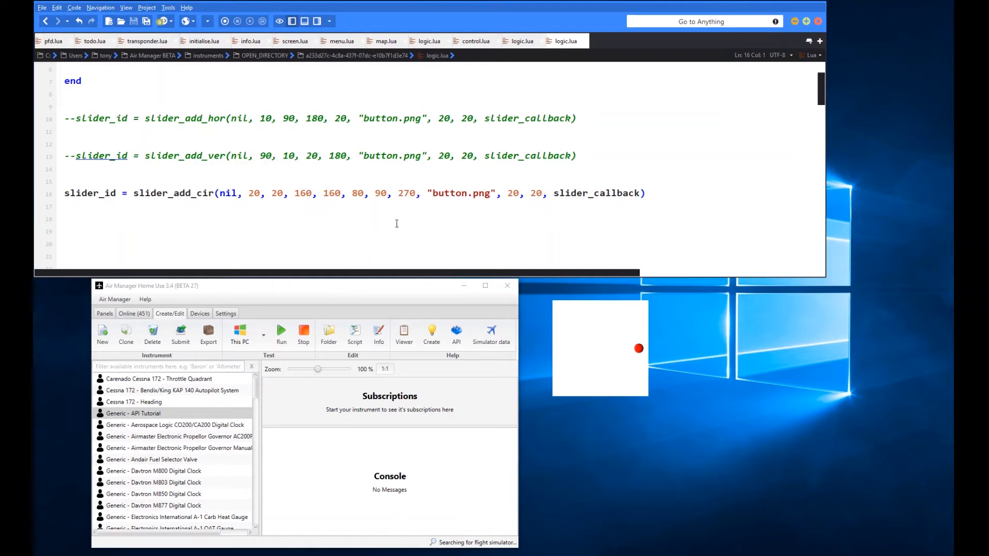
pyautogui.moveTo(274, 241)
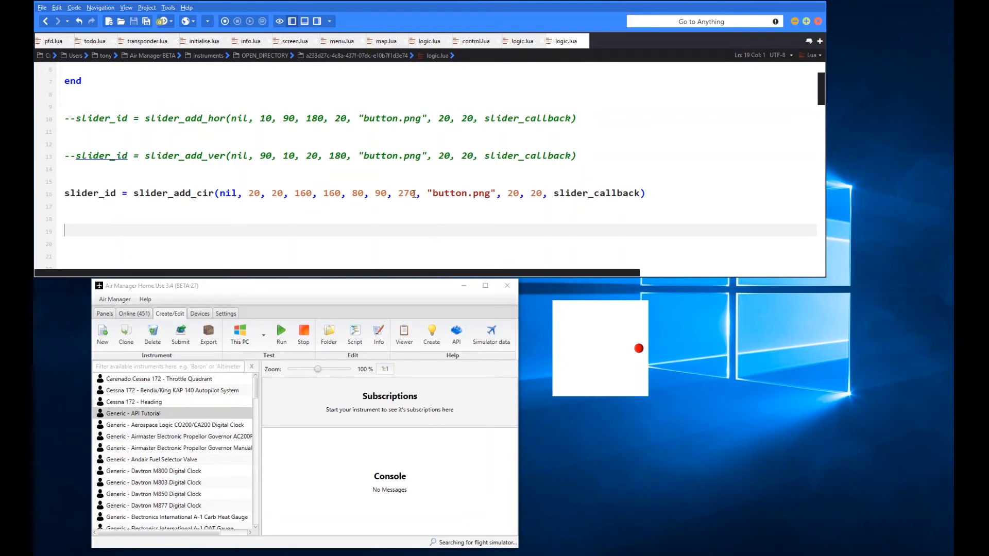
pyautogui.moveTo(578, 377)
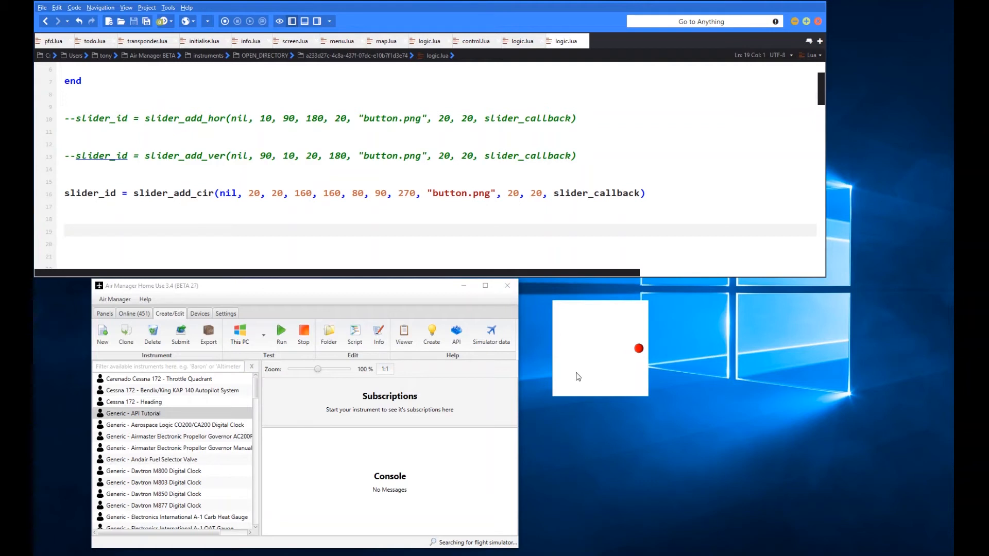
pyautogui.moveTo(628, 329)
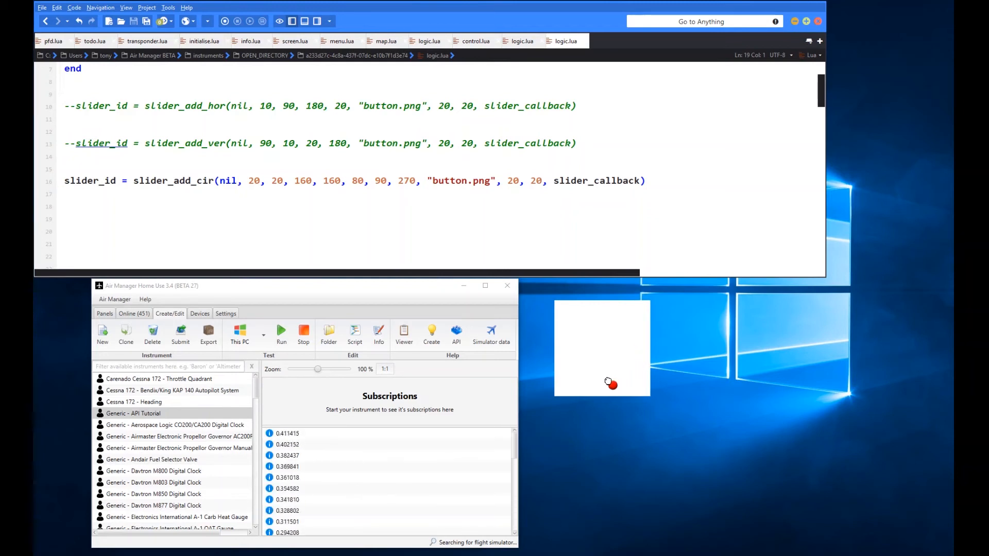
# Step: Swing the red button between the left and right ends of the circular arc repeatedly
pyautogui.moveTo(611, 383); pyautogui.dragTo(570, 367)
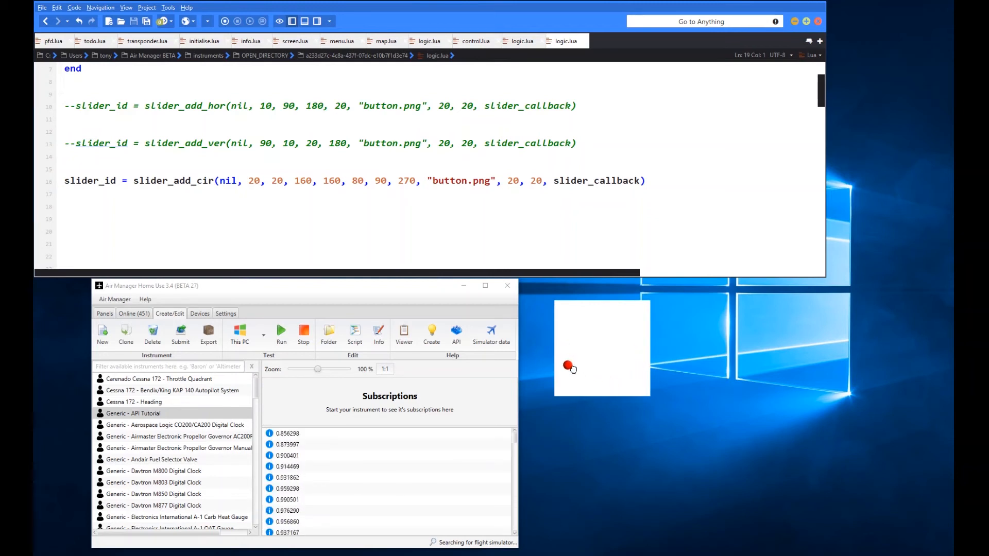
pyautogui.moveTo(568, 367); pyautogui.dragTo(635, 366)
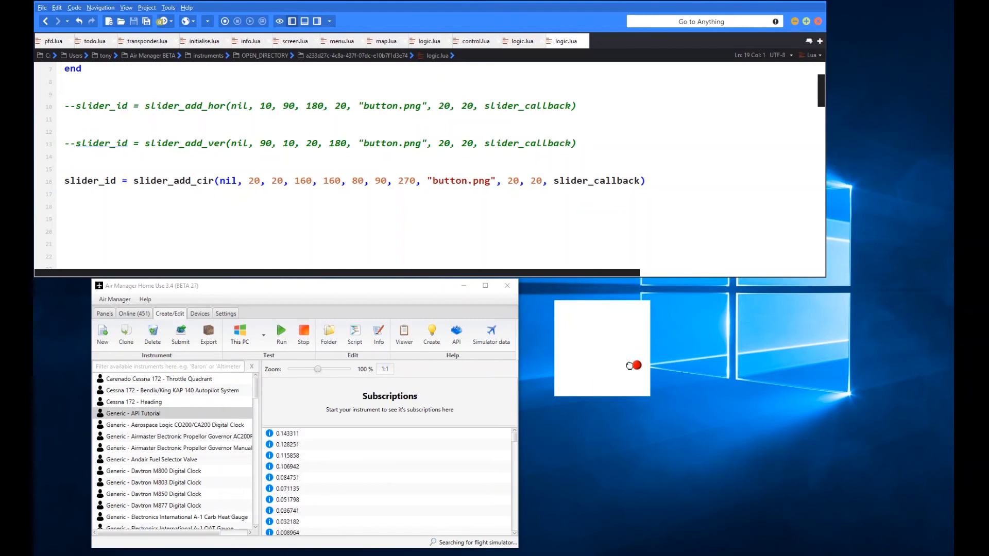
pyautogui.moveTo(634, 365); pyautogui.dragTo(566, 360)
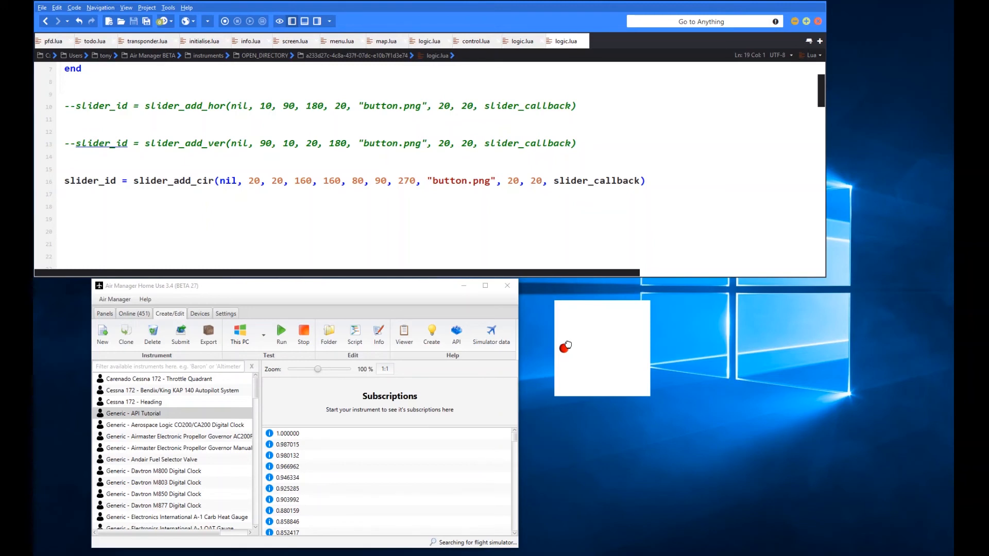
pyautogui.moveTo(566, 348); pyautogui.dragTo(642, 348)
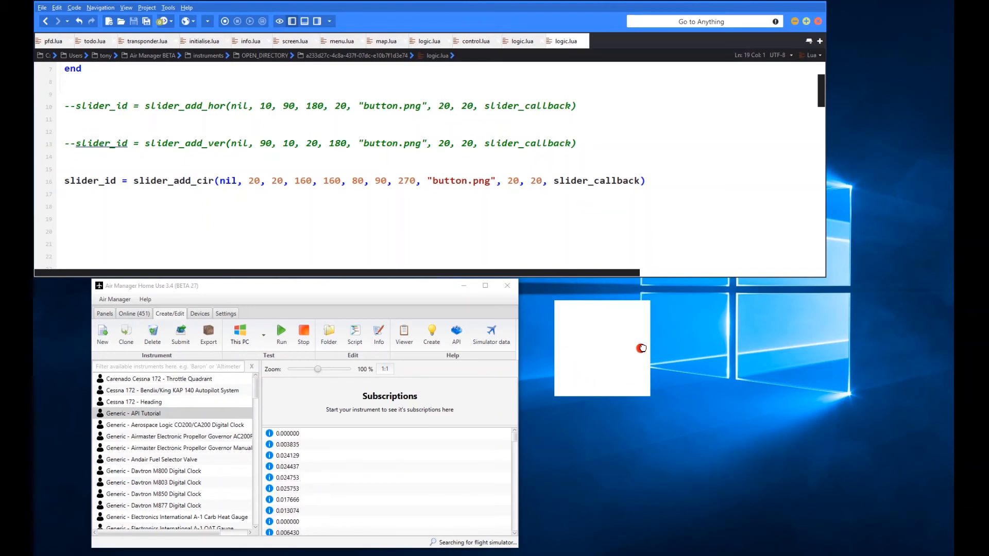
pyautogui.moveTo(641, 347); pyautogui.dragTo(590, 385)
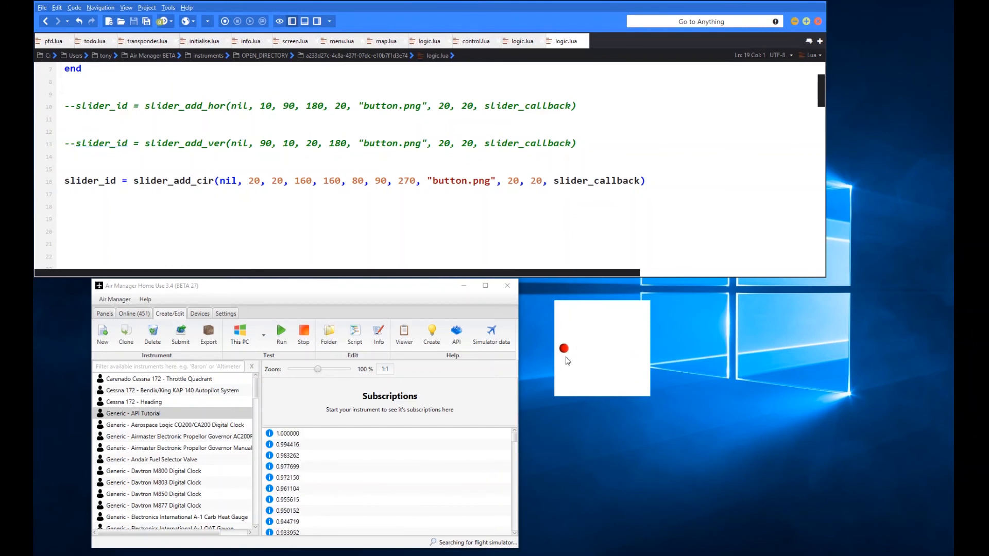
pyautogui.moveTo(419, 225)
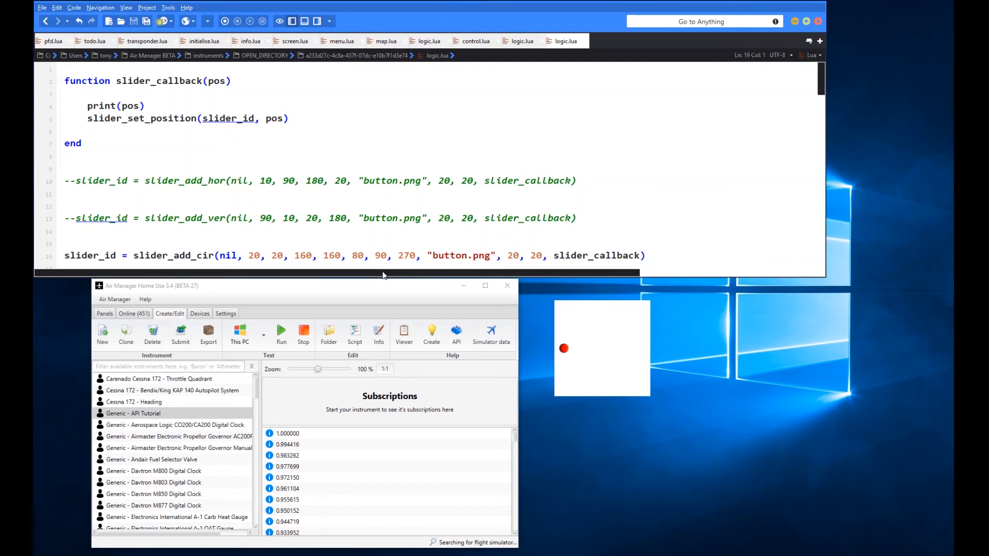
pyautogui.moveTo(325, 379)
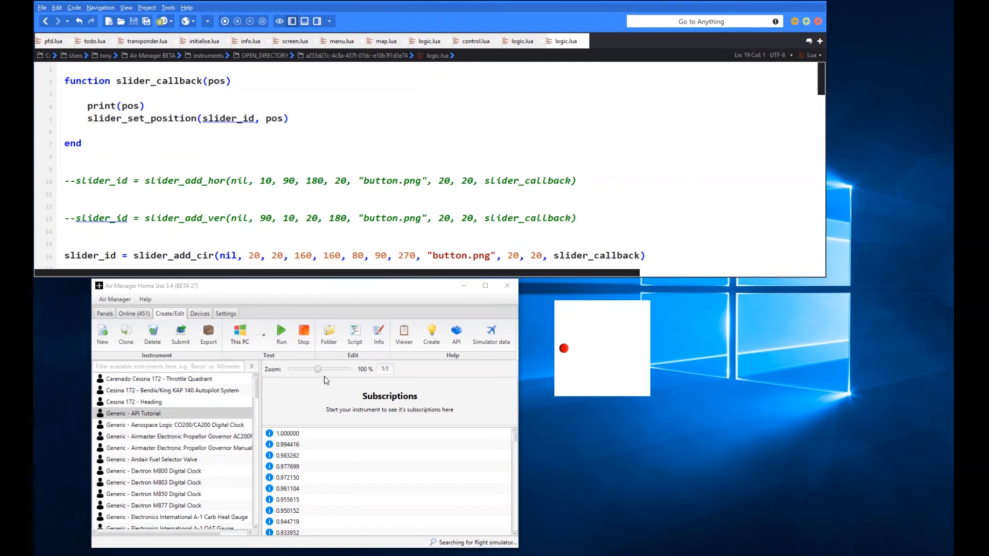